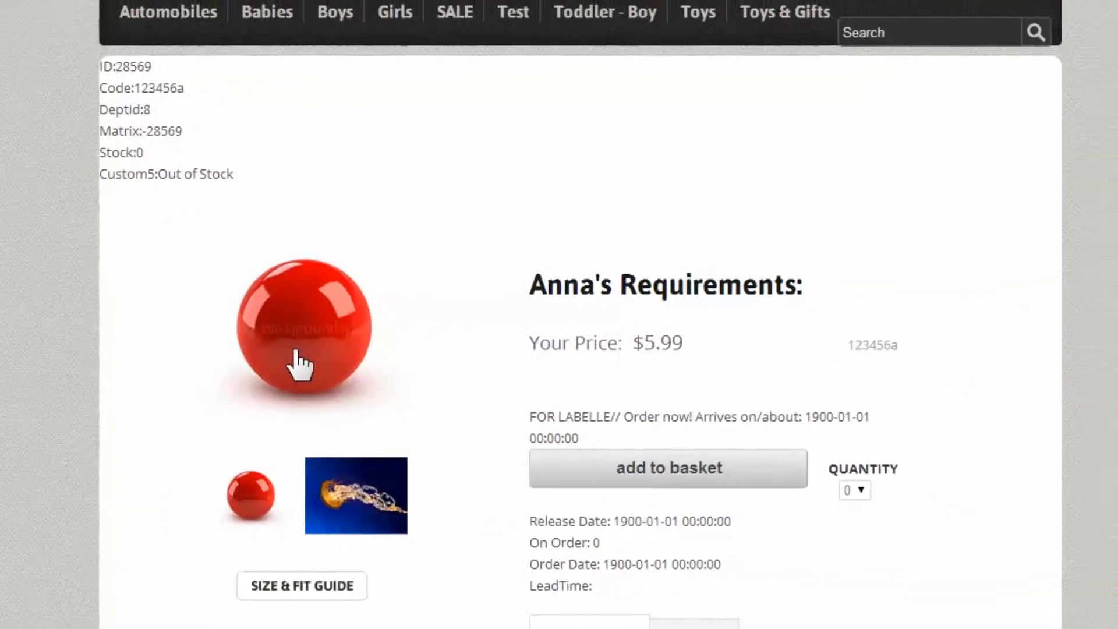
Step: Review the WebImages-based image profiles and open the \\OWNER-NITRO\WebImages share
left_click(303, 331)
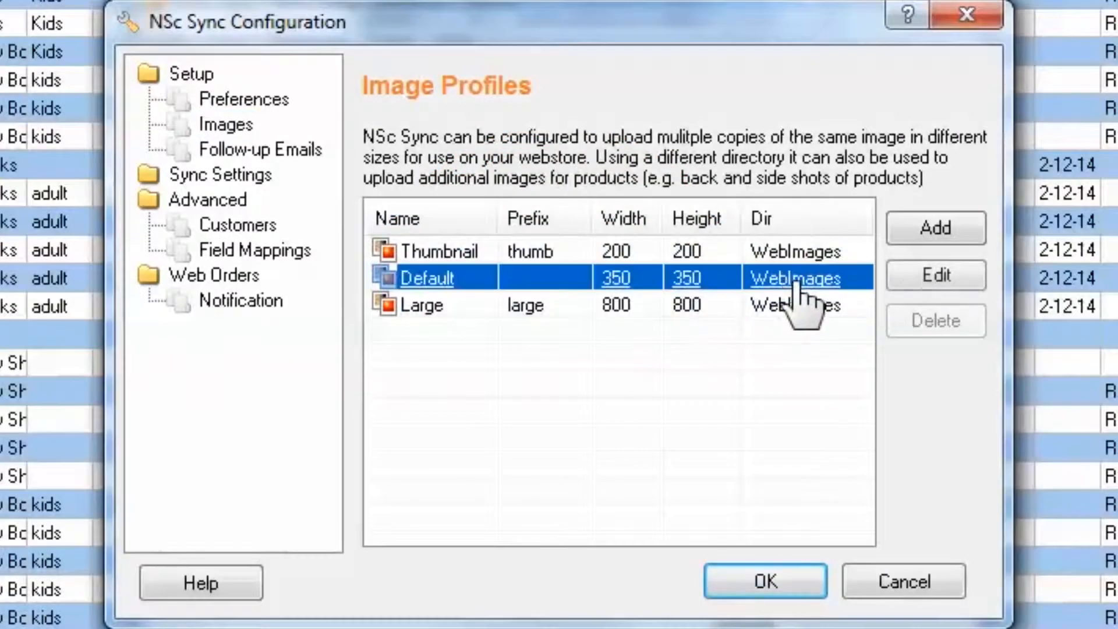
left_click(935, 275)
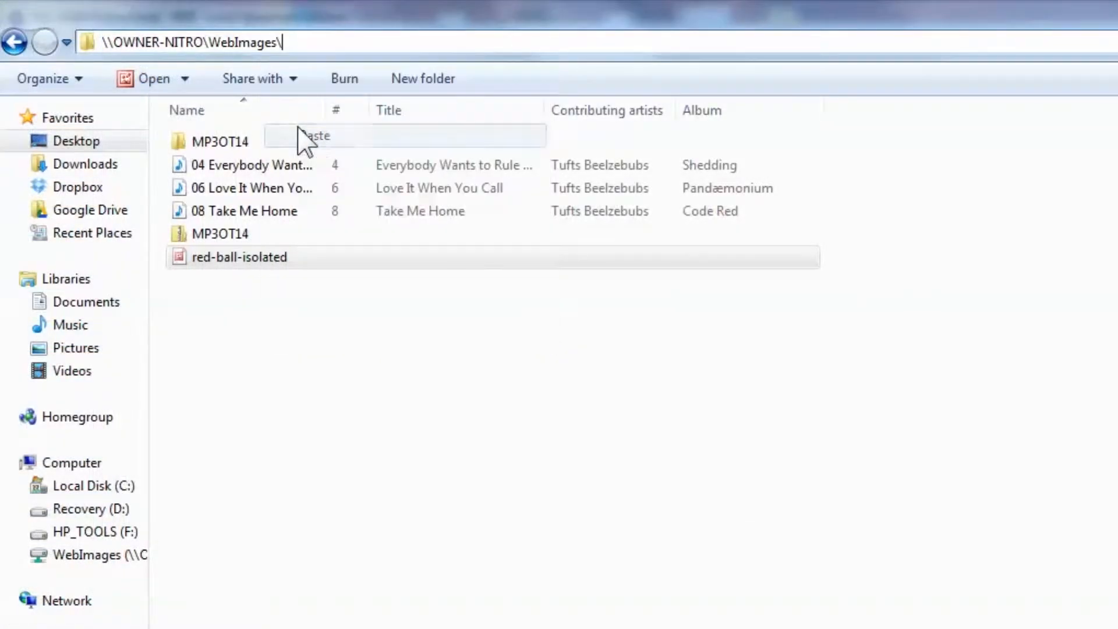
Step: Create a new folder named '2' inside the WebImages share
right_click(305, 143)
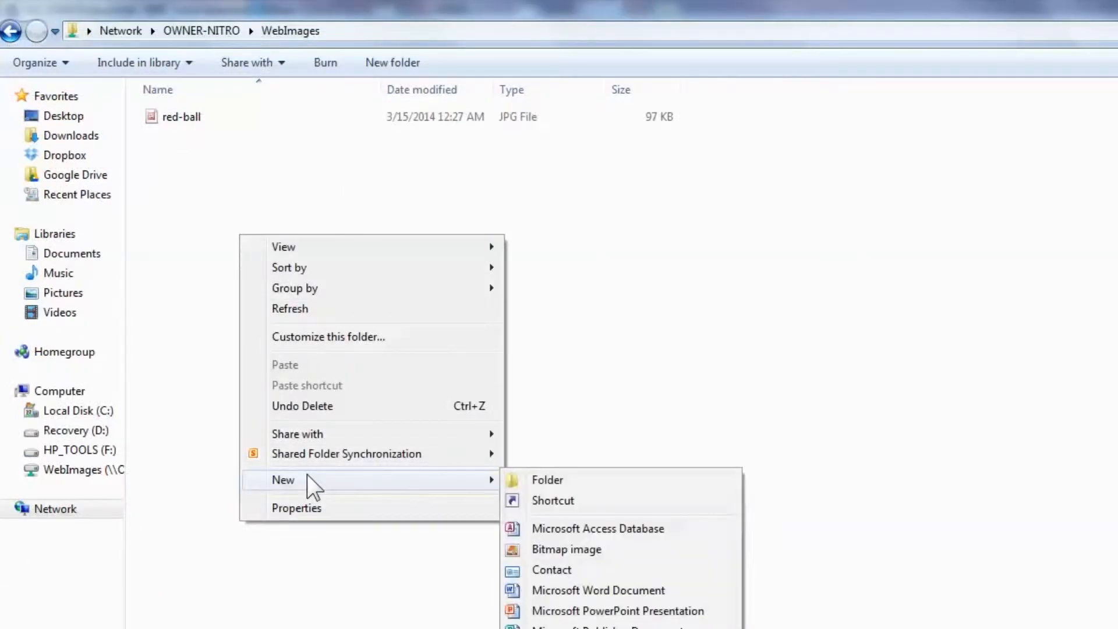
left_click(547, 480)
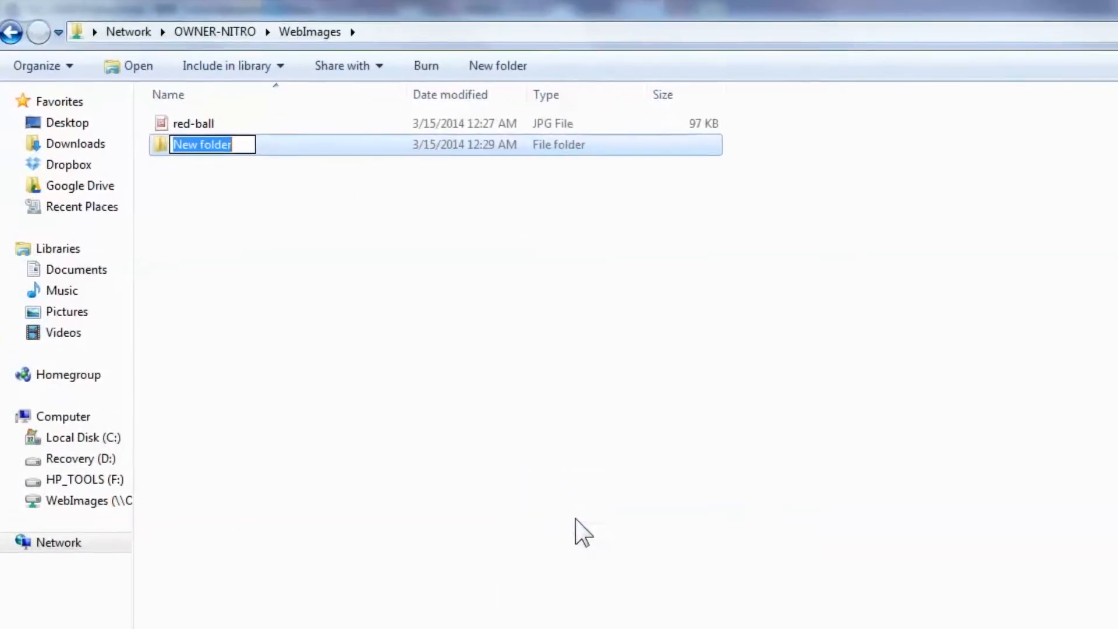
type("2")
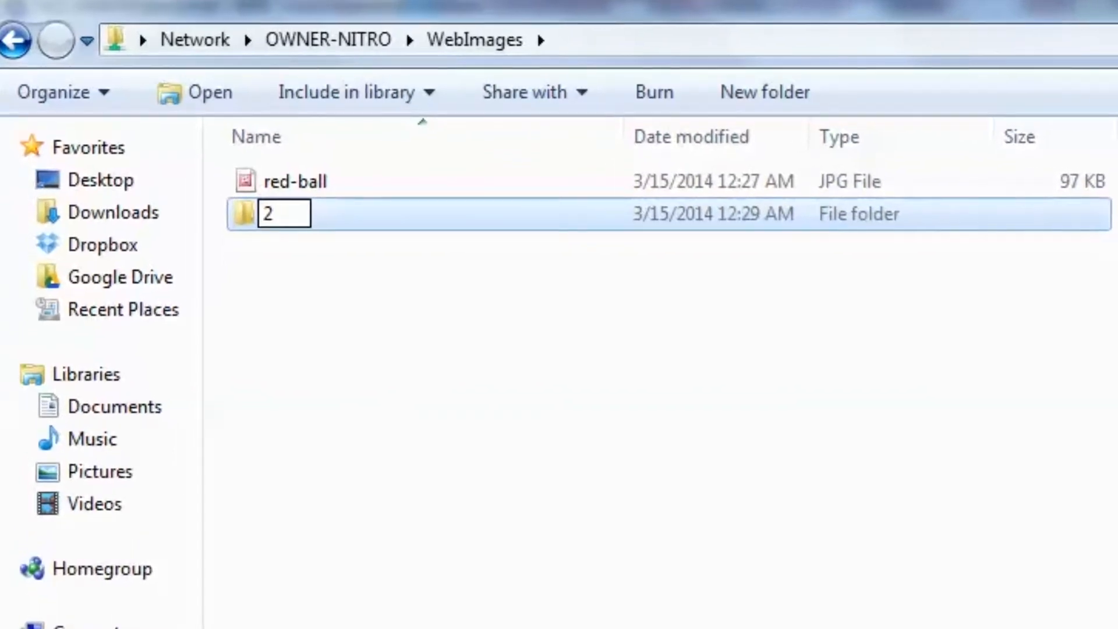
key("enter")
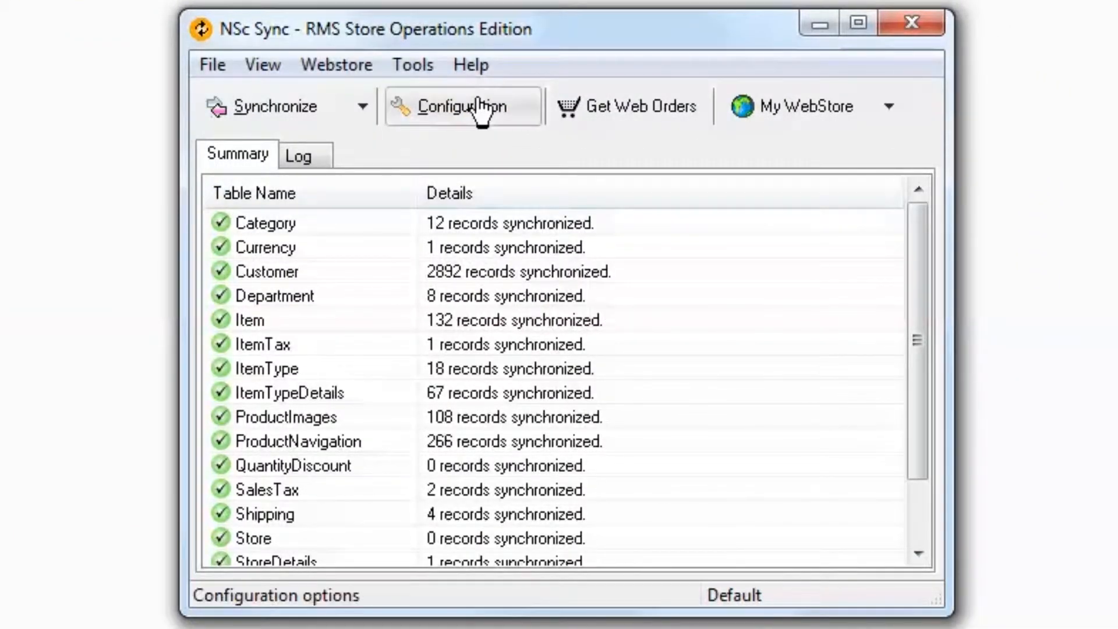
Step: Start a new image profile from Configuration's Setup > Images page
left_click(460, 106)
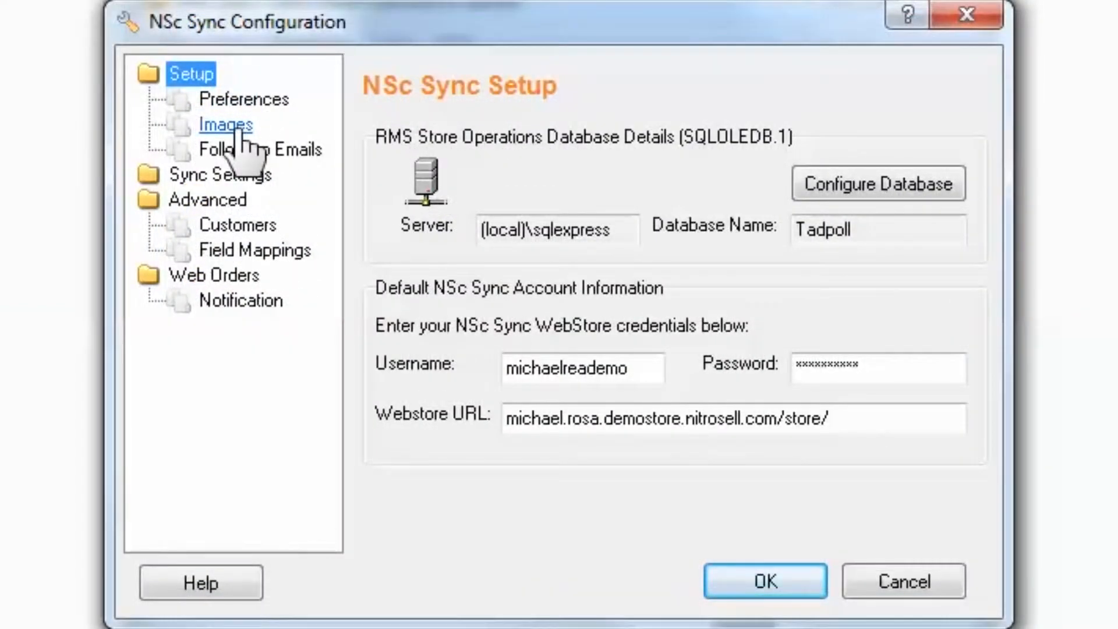
left_click(225, 125)
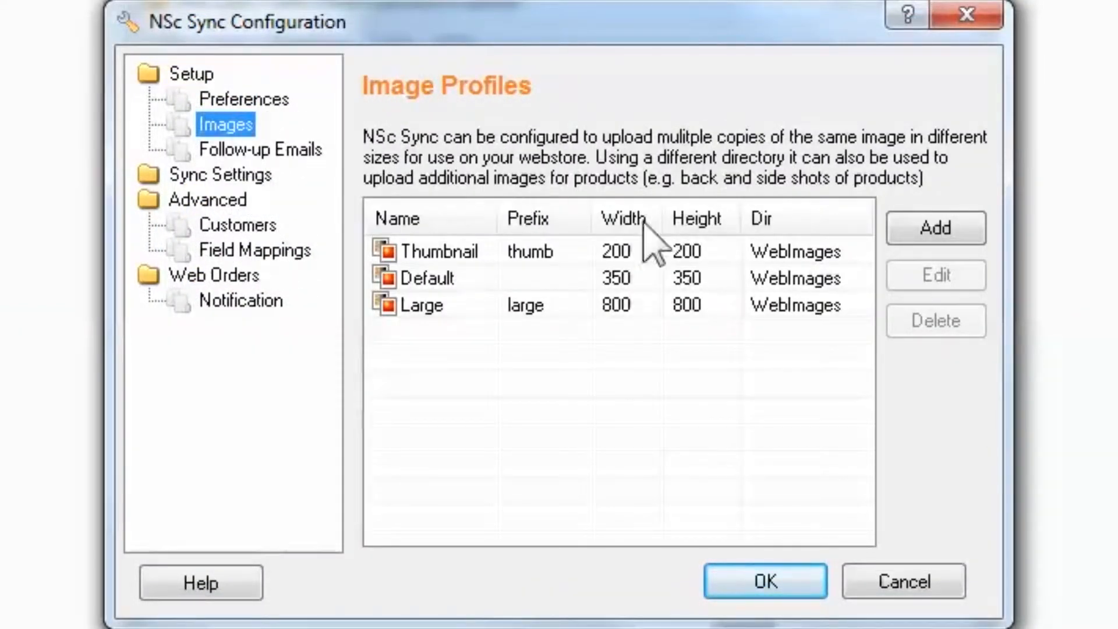
left_click(935, 229)
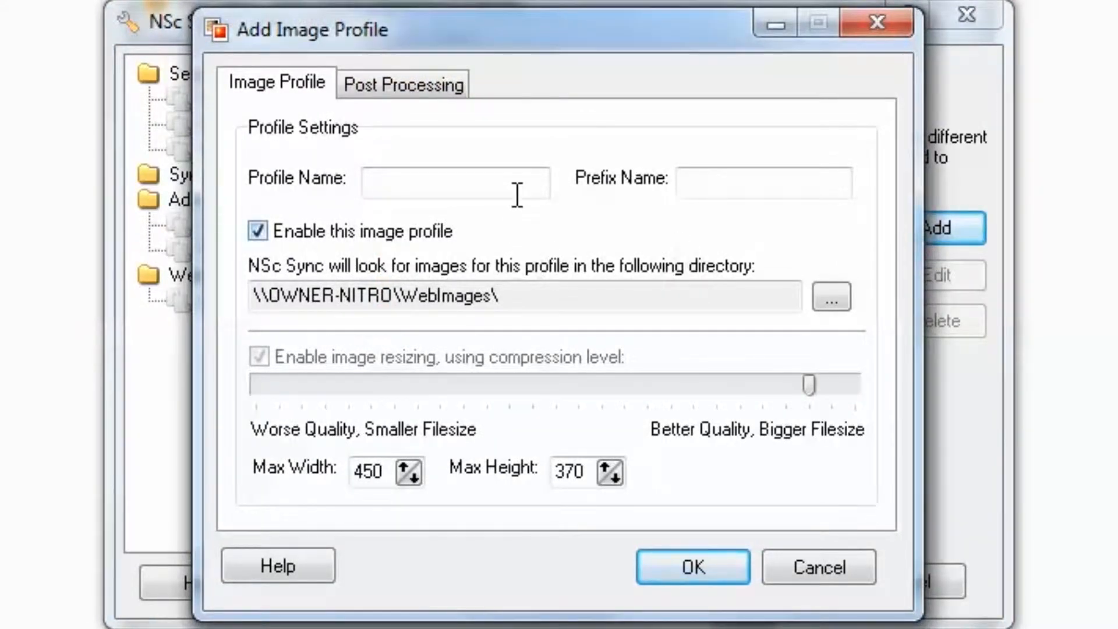
Step: Enter 'Alt2' as the profile name, giving the prefix alt2
type("A")
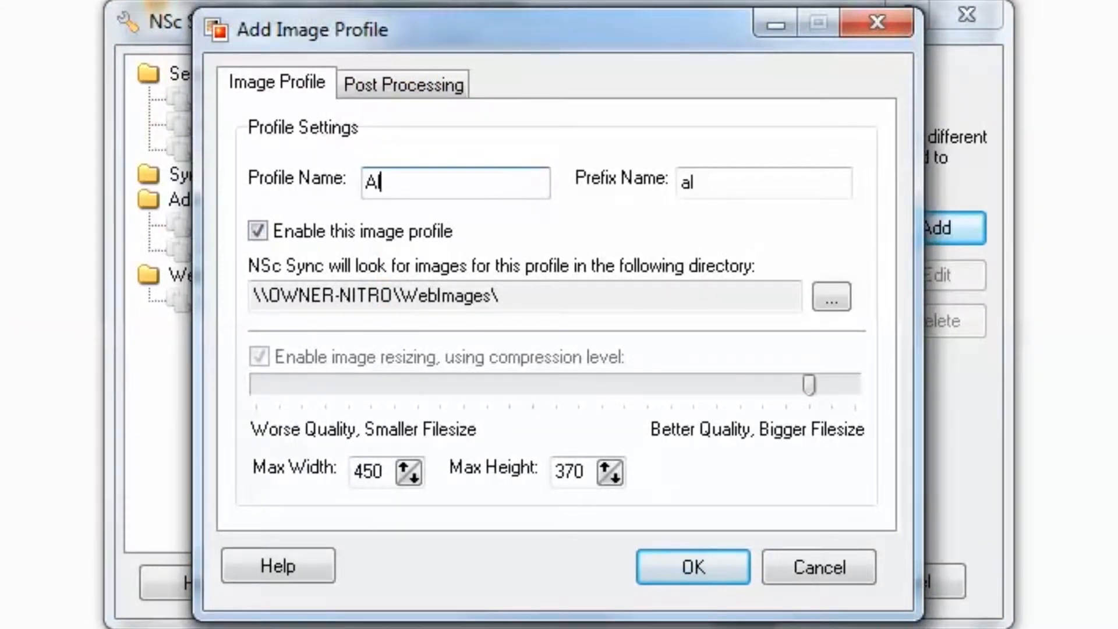
type("lt2")
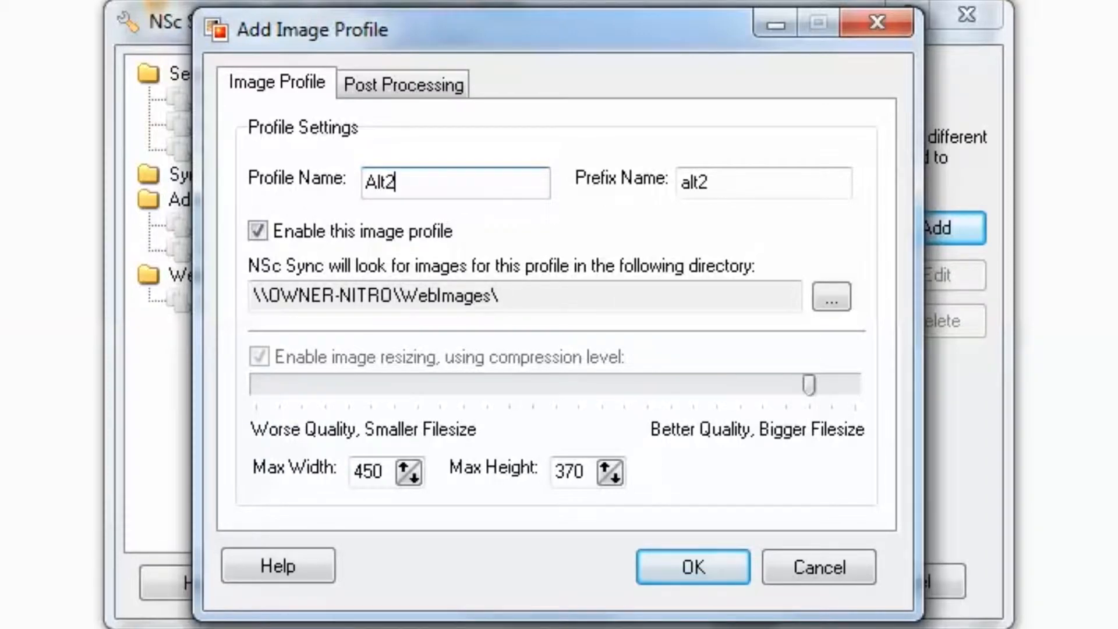
left_click(762, 182)
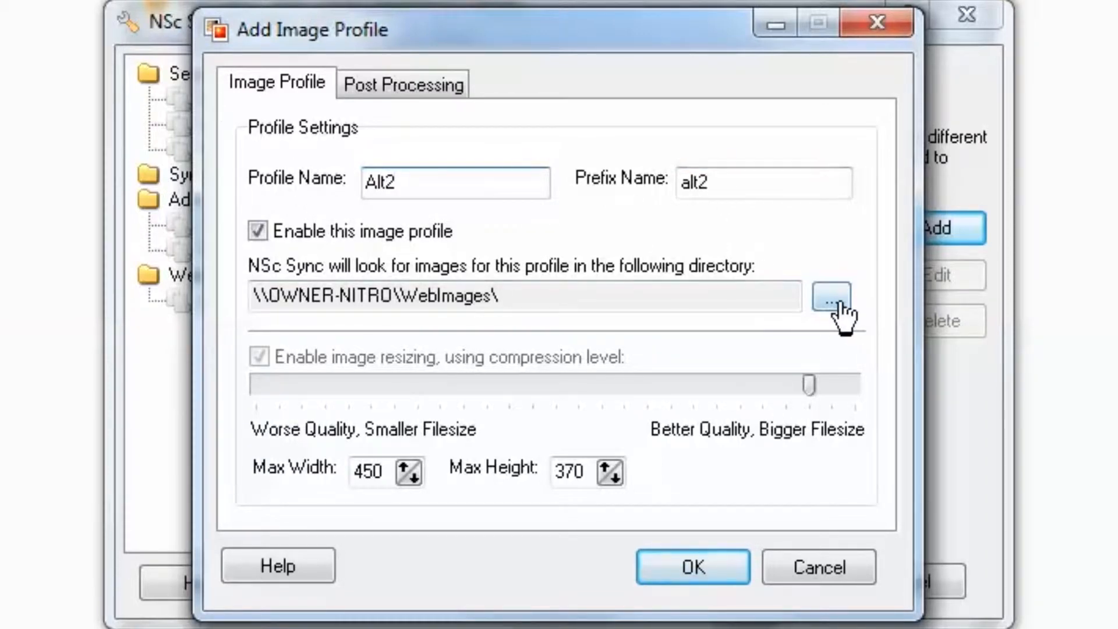
Step: Set the Alt2 image directory to \\OWNER-NITRO\WebImages\2
left_click(829, 296)
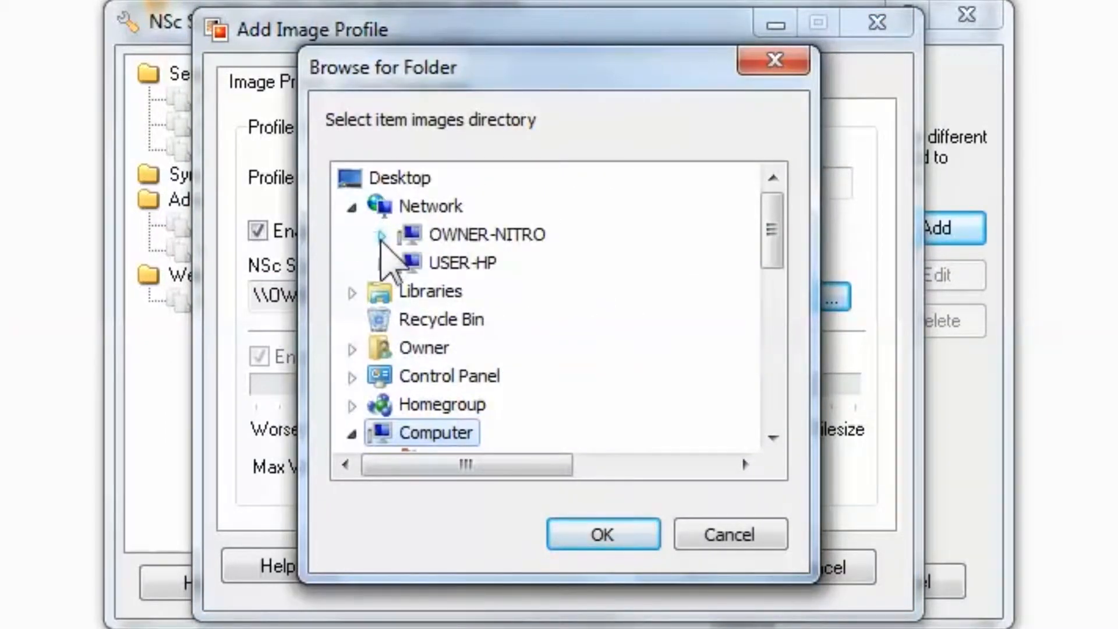
left_click(382, 235)
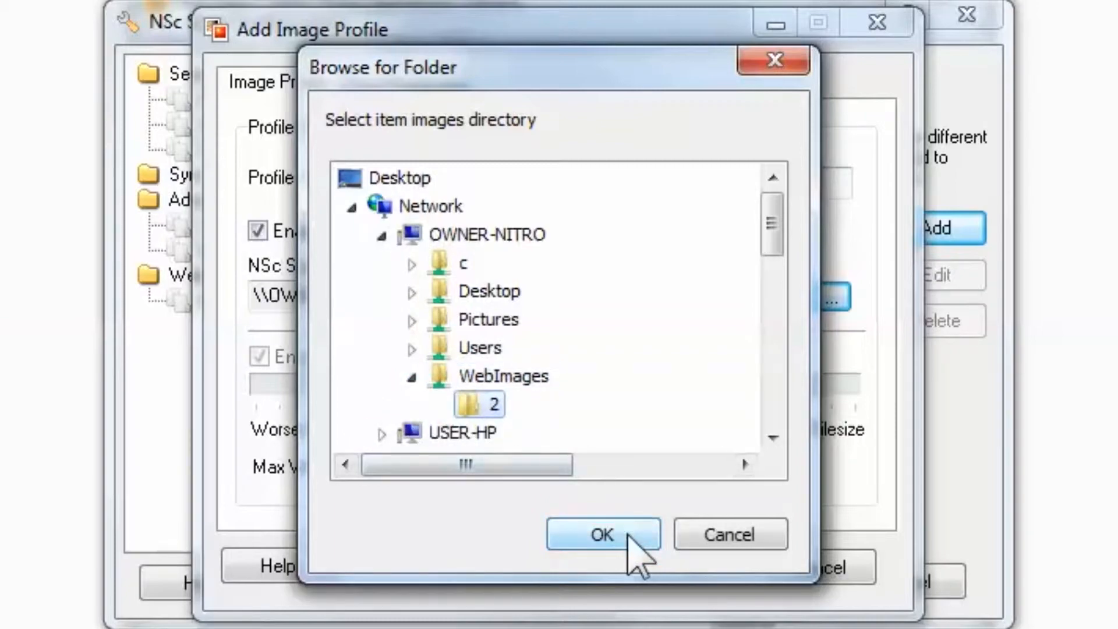
left_click(603, 534)
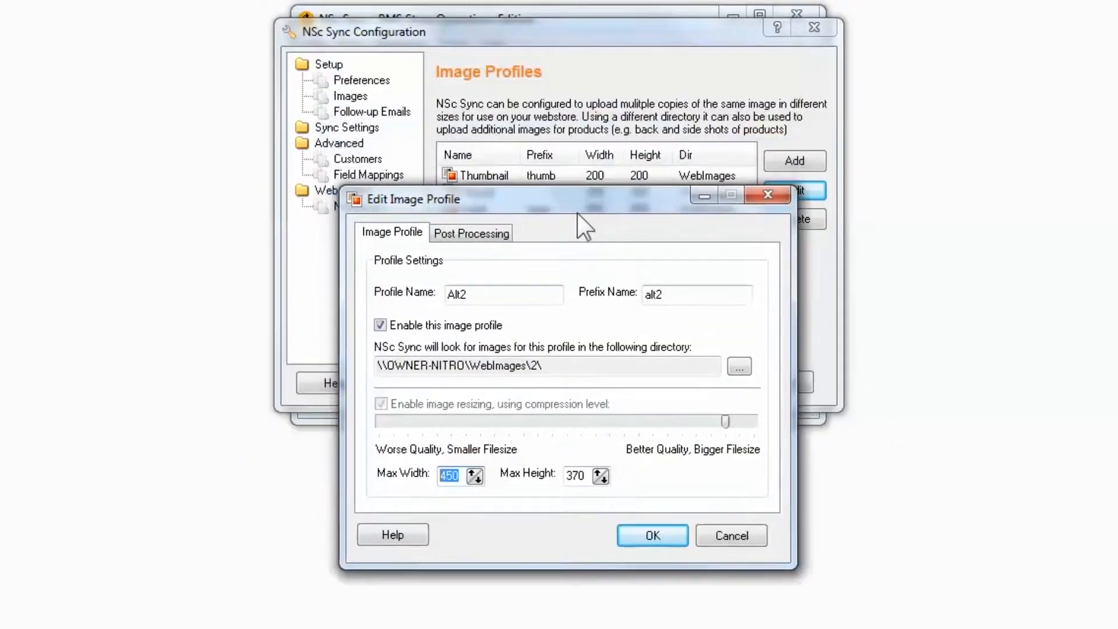
Step: Save the Alt2 profile with a 350×350 maximum image size
left_click_drag(585, 199, 628, 246)
type("350")
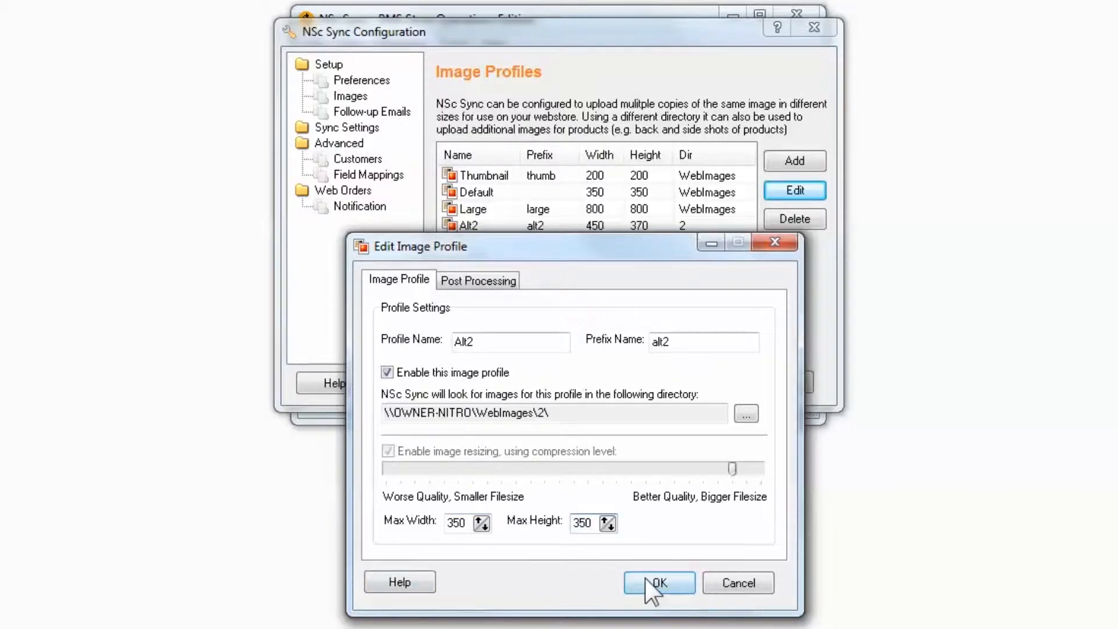
left_click(658, 583)
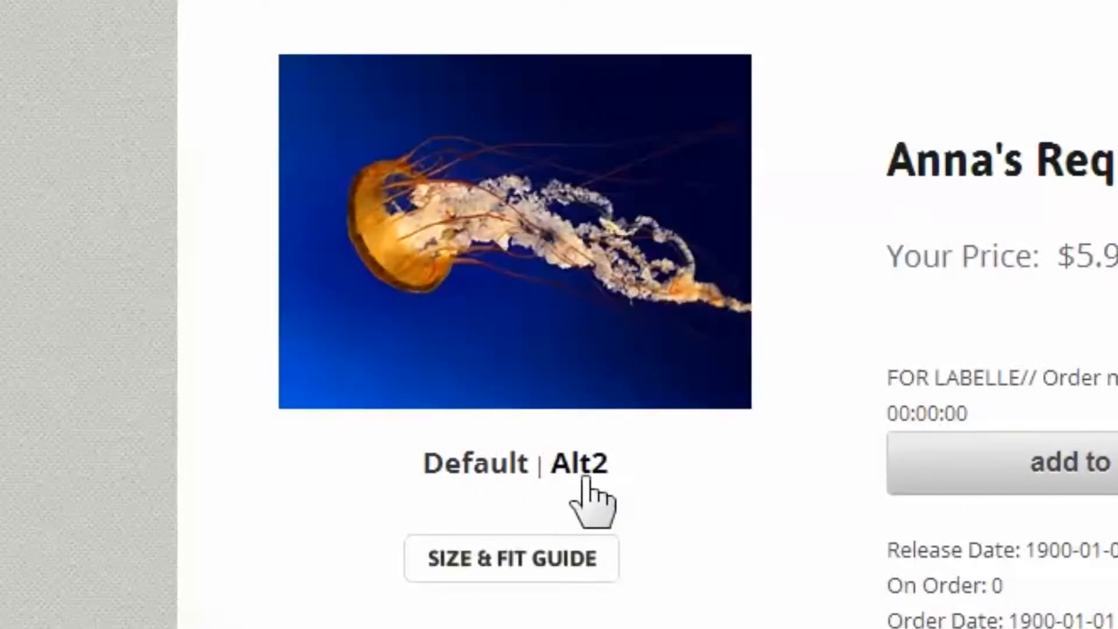
Step: View the product's Alt2 image, then start another image profile from the Large entry
left_click(578, 463)
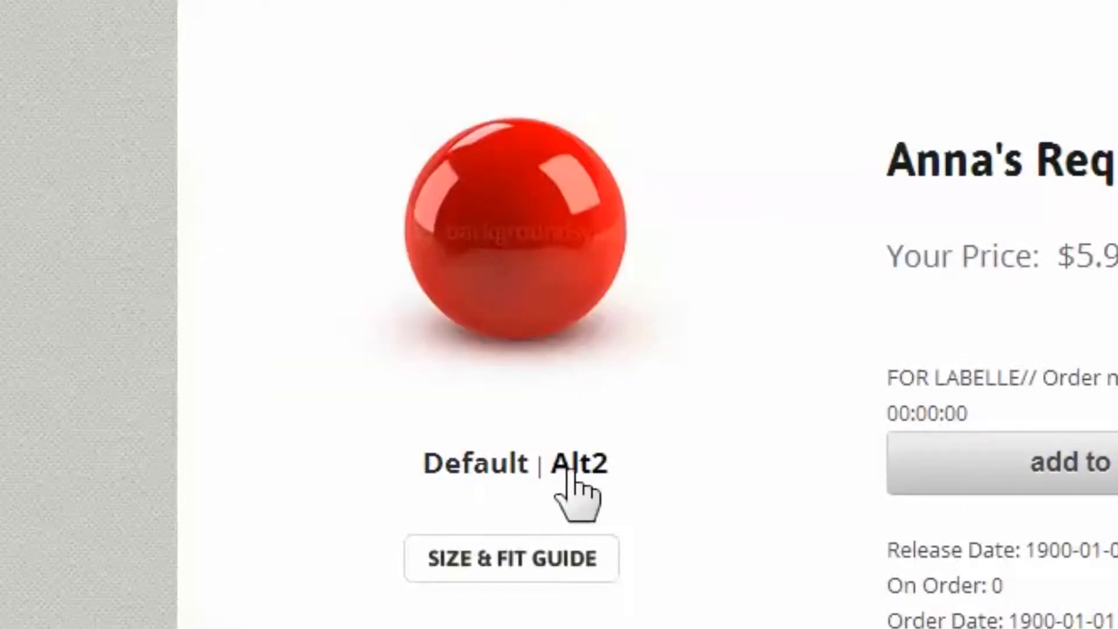
left_click(475, 464)
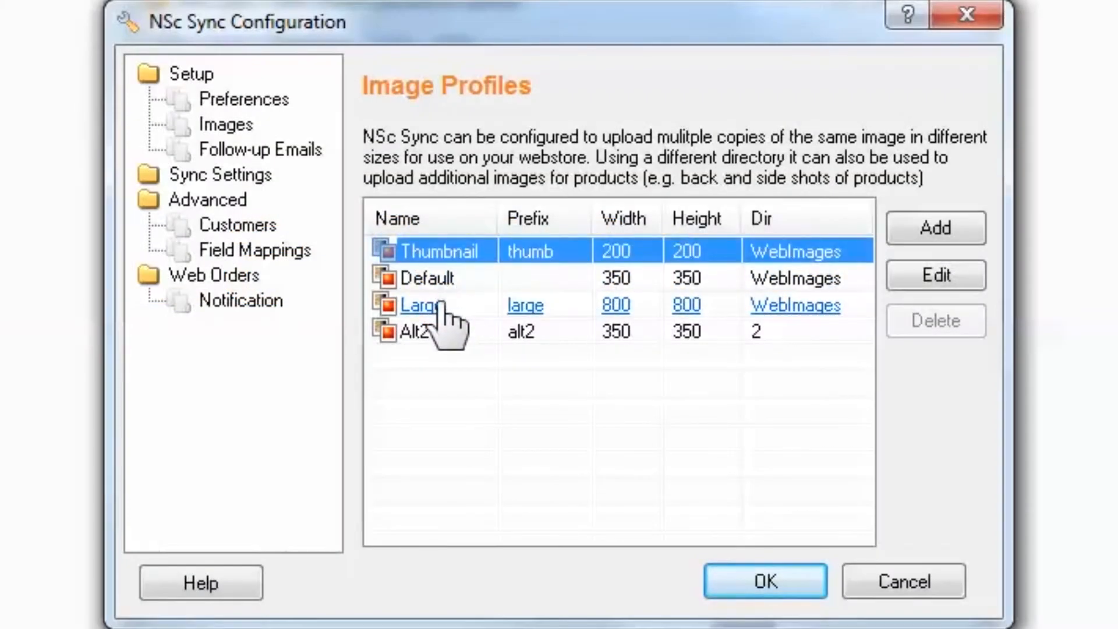
left_click(420, 304)
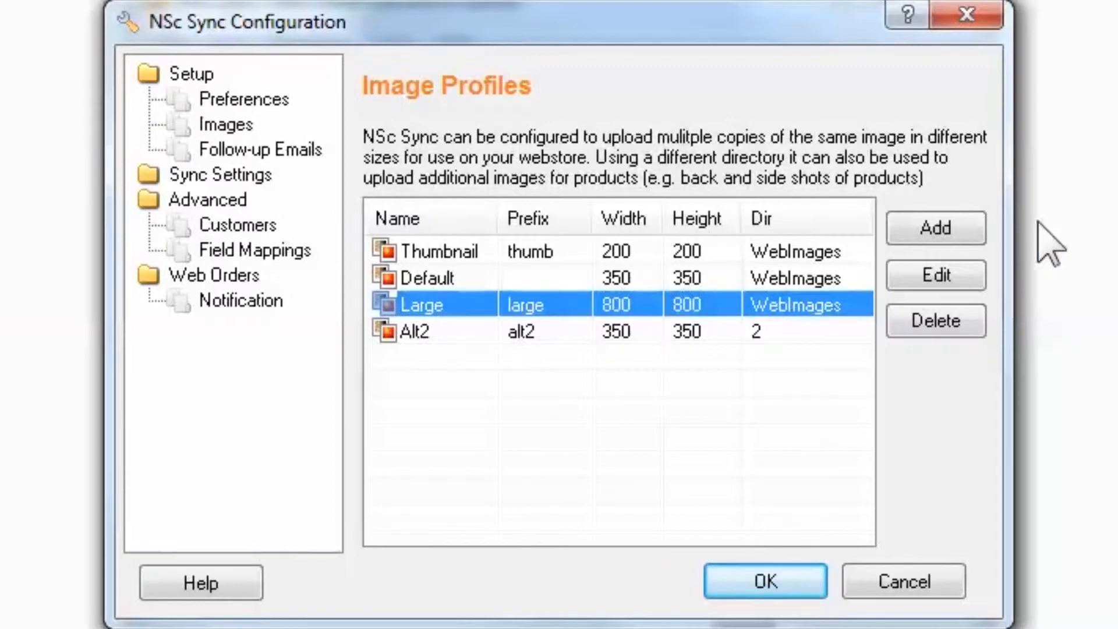
left_click(935, 228)
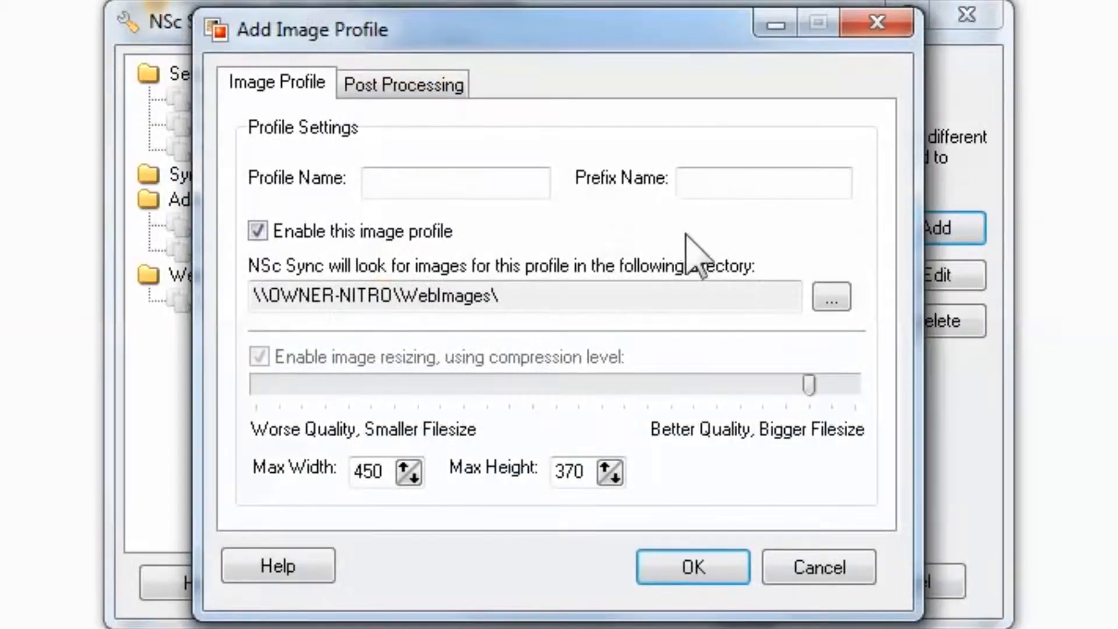
Step: Create the ThumbAlt2 profile: prefix thumbalt2, 200×200, folder WebImages\2
left_click(455, 181)
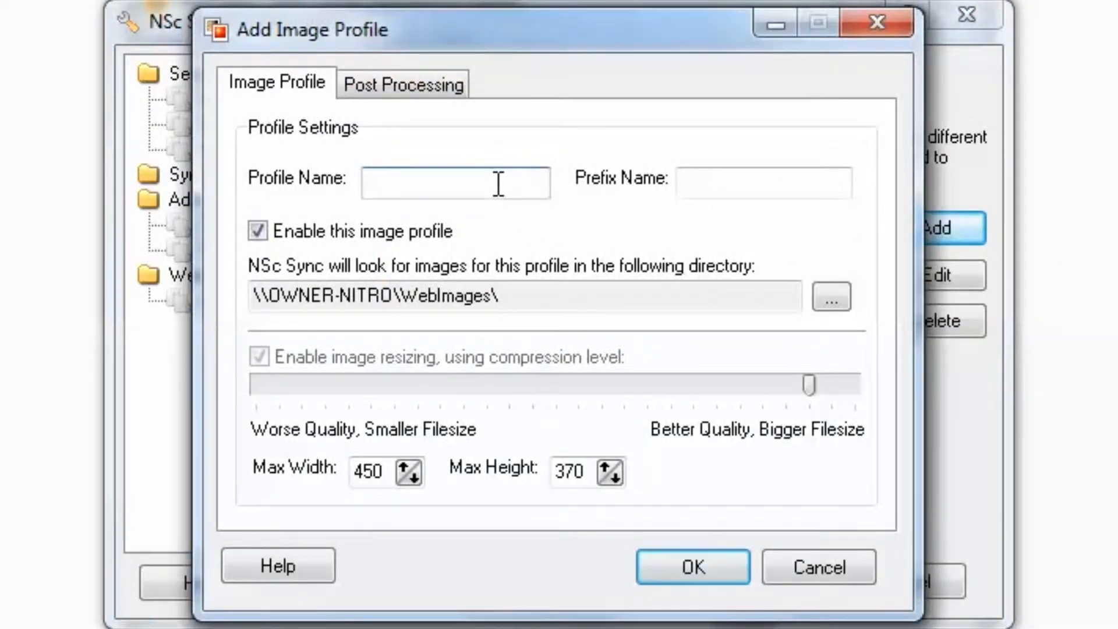
type("ThumbAlt2")
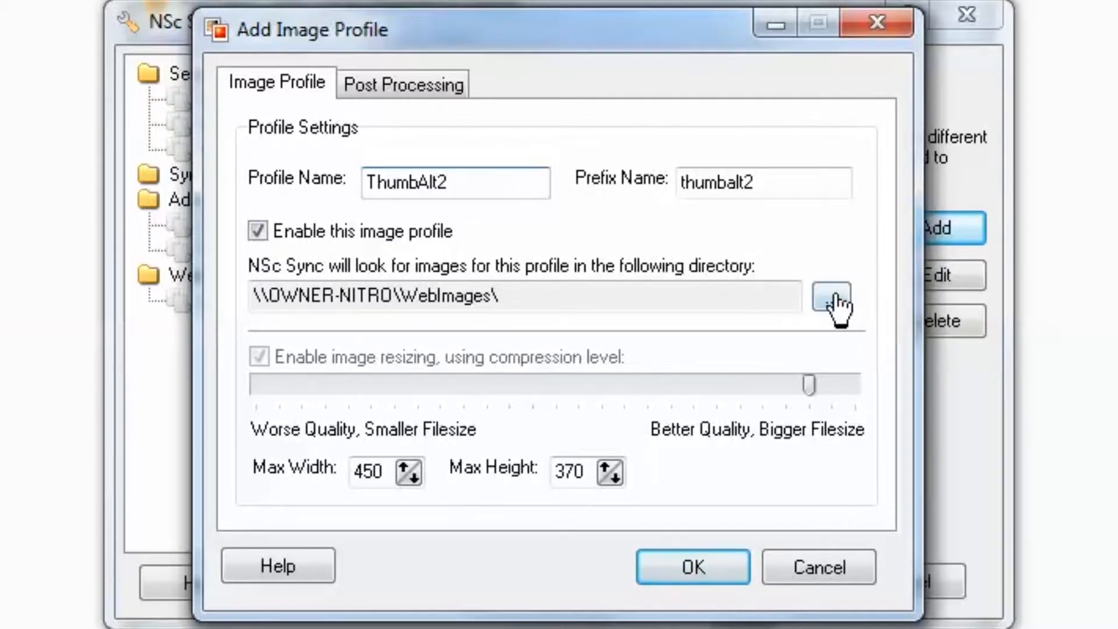
left_click(830, 296)
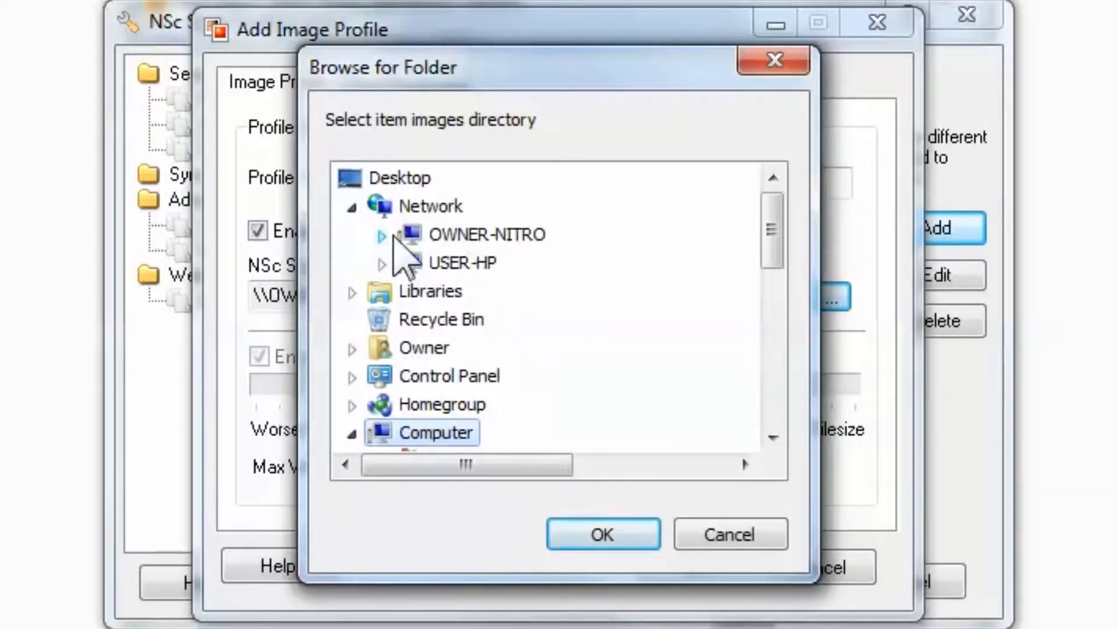
left_click(381, 235)
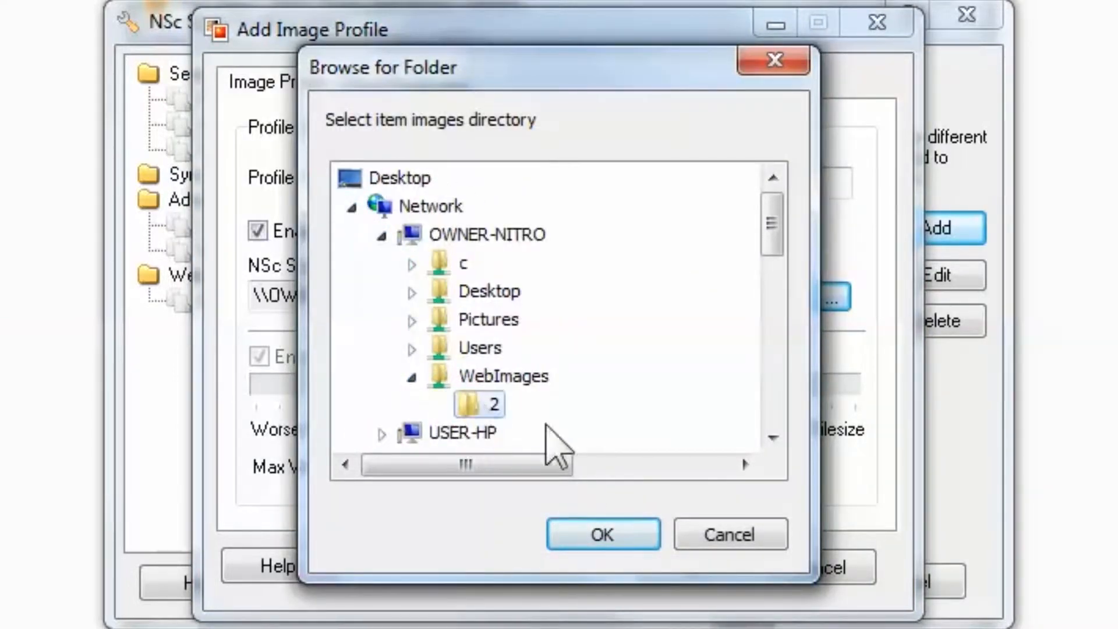
left_click(603, 534)
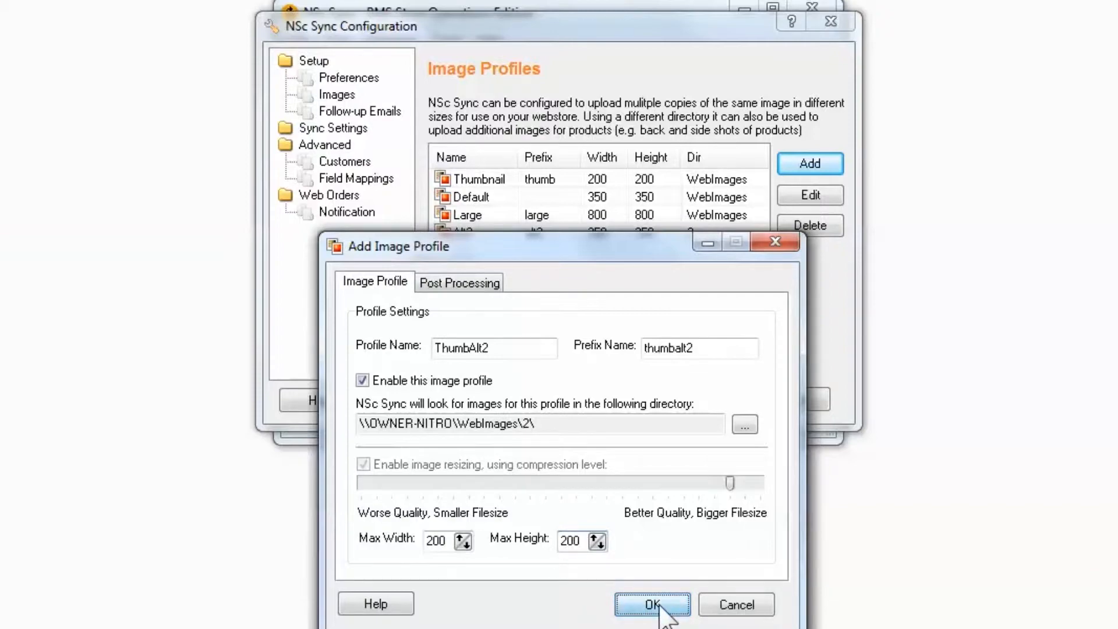
left_click(652, 605)
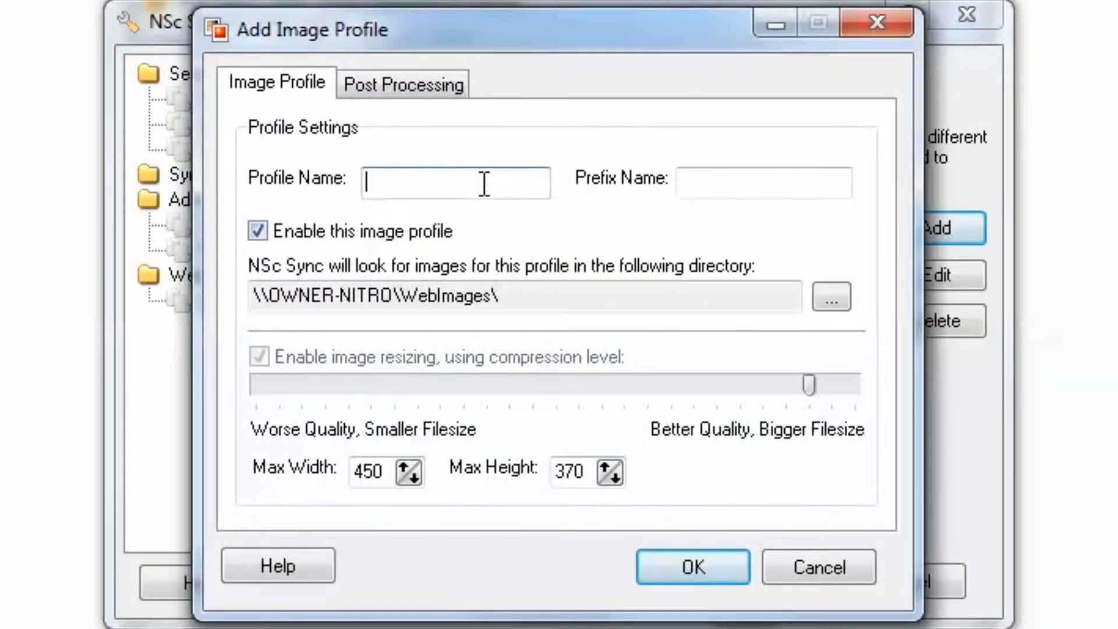
Step: Create the LargeAlt2 profile: prefix largealt2, 800×800, folder WebImages\2
type("LargeAlt2")
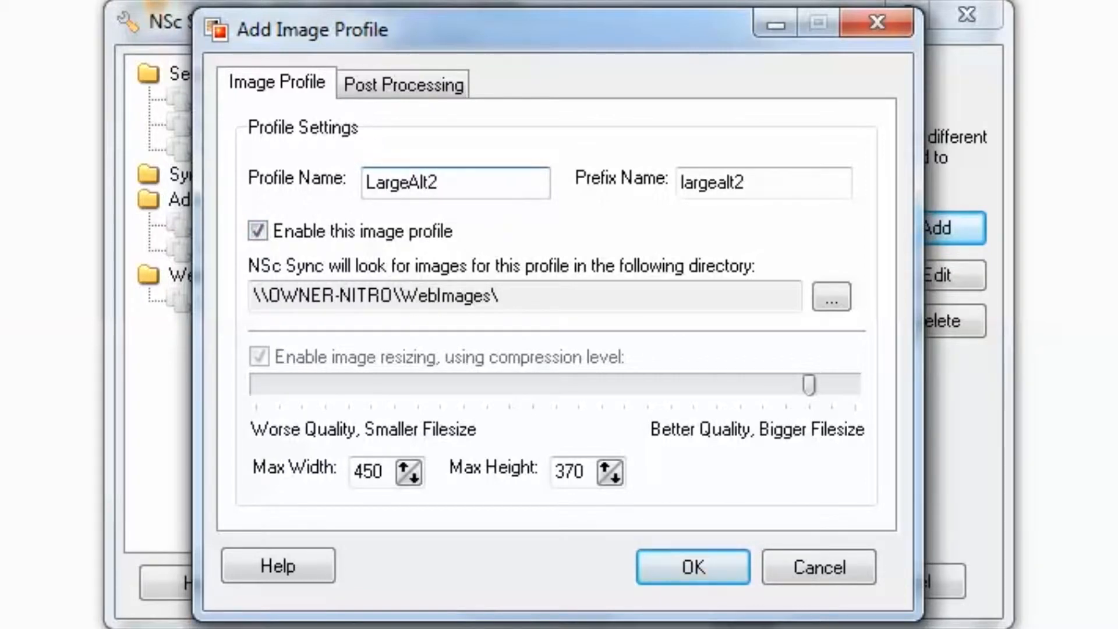
left_click(831, 295)
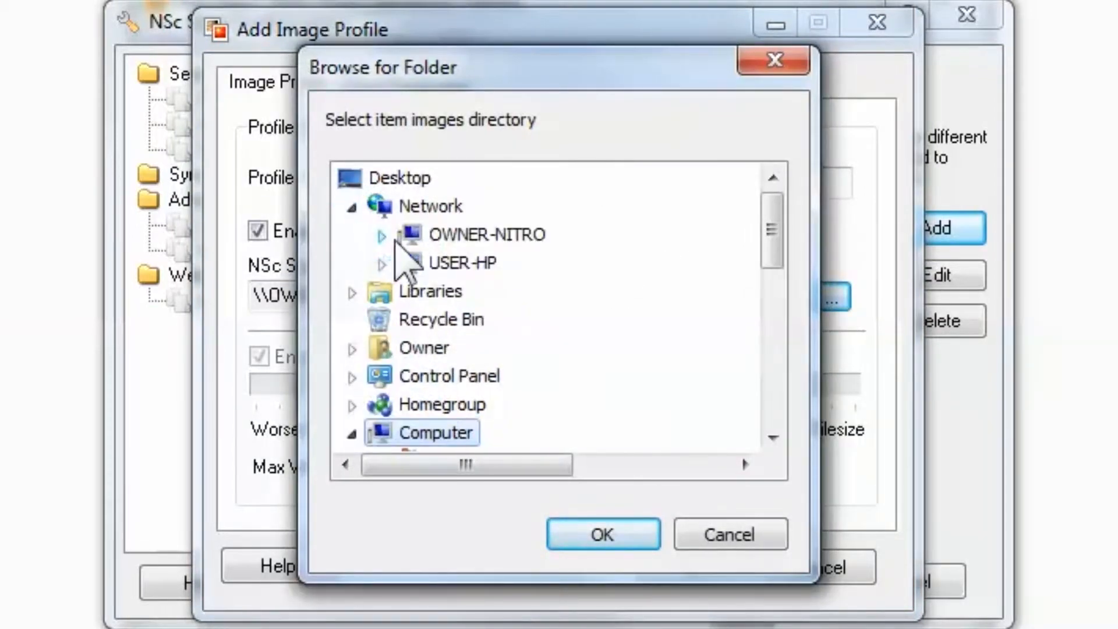
left_click(381, 234)
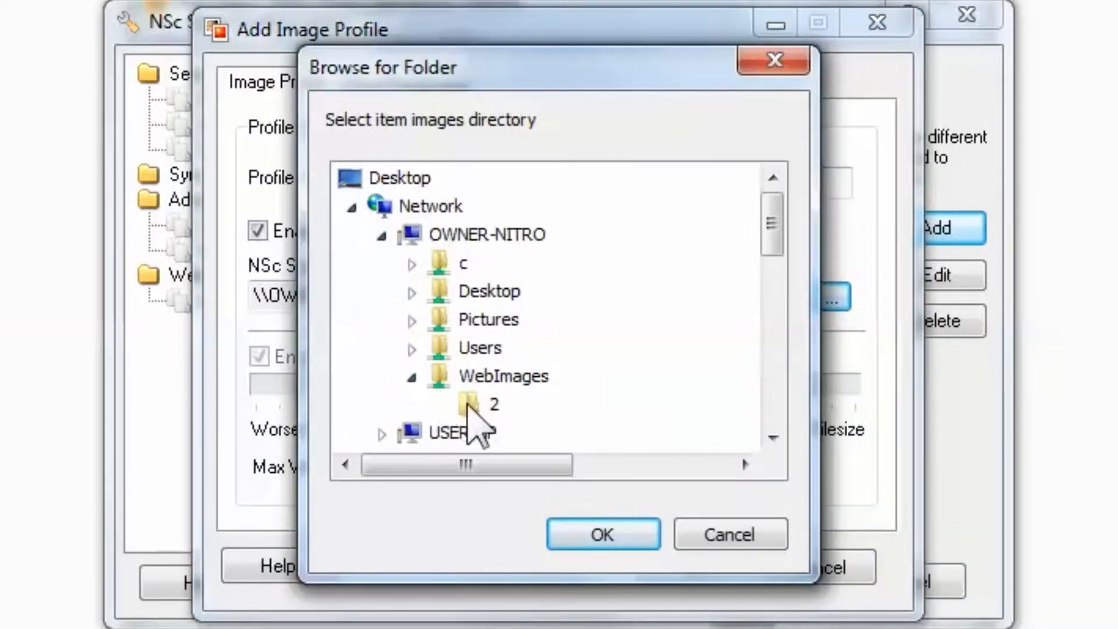
left_click(602, 534)
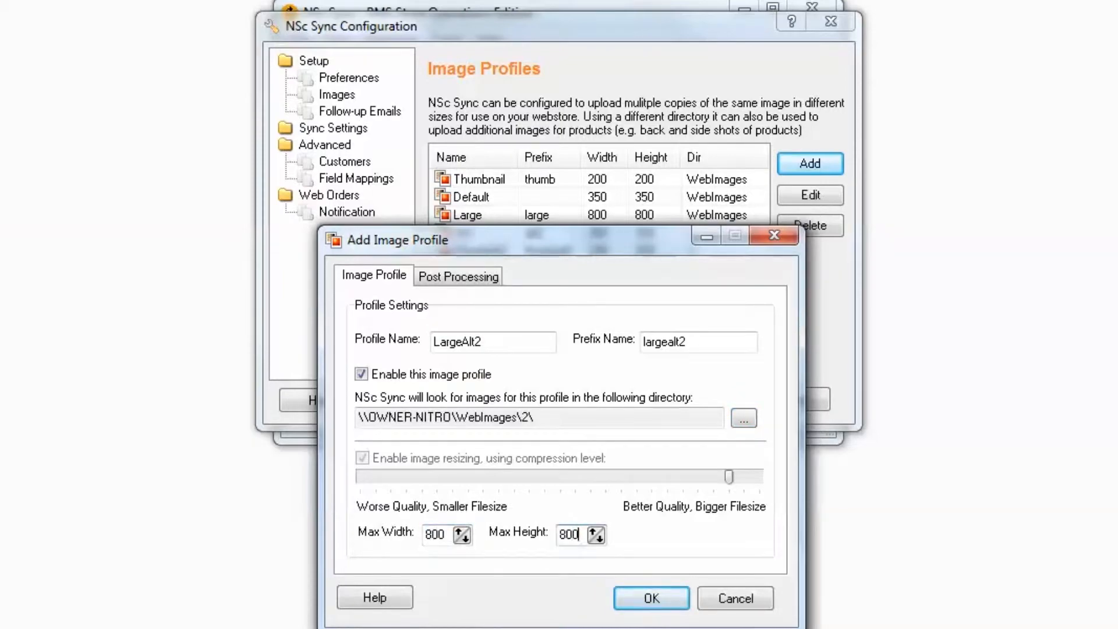
left_click(650, 598)
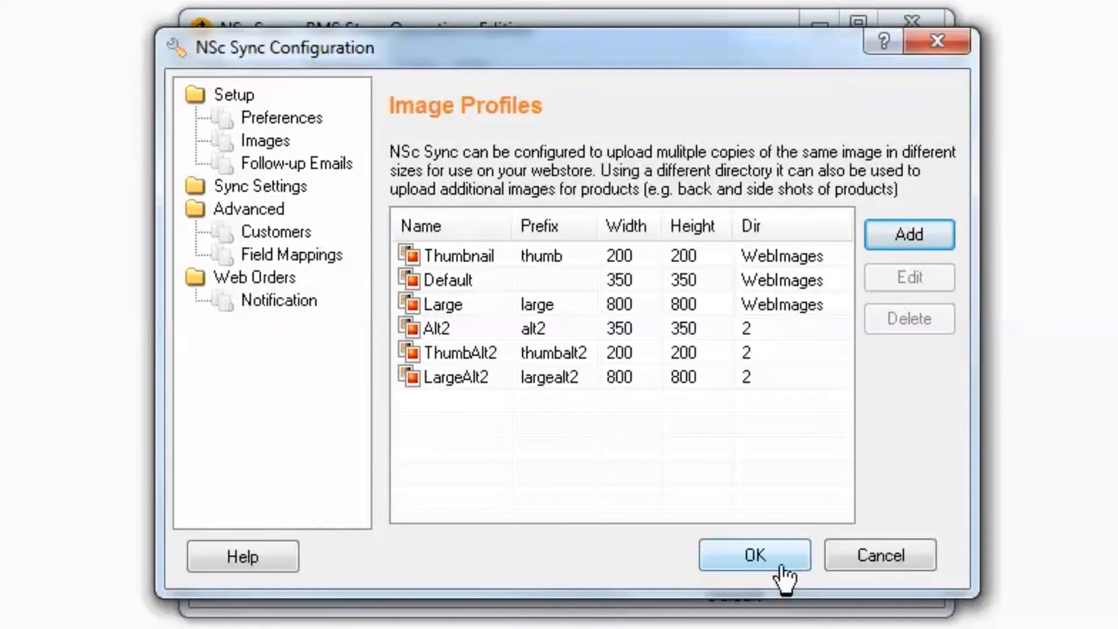
Step: Save the image profile configuration and copy the Jellyfish sample picture
left_click(754, 555)
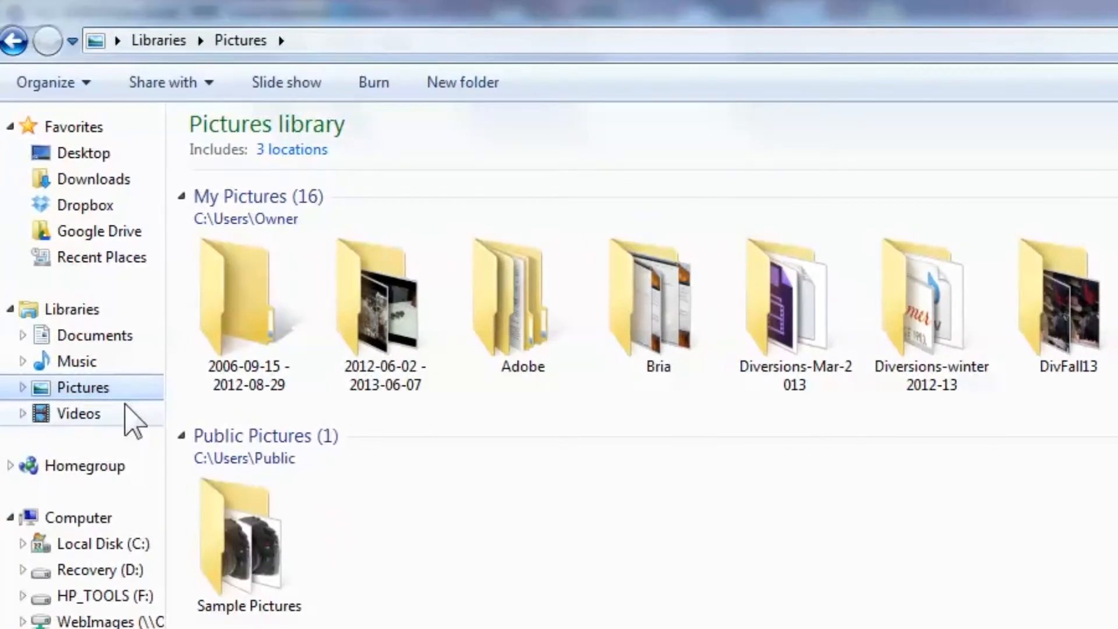
double_click(248, 534)
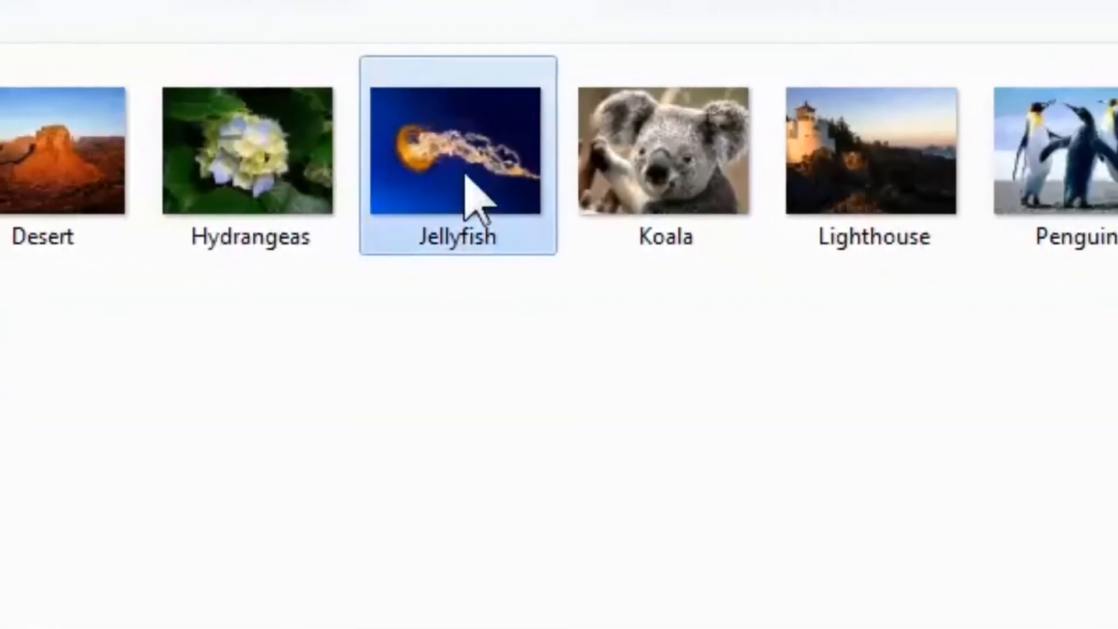
right_click(487, 175)
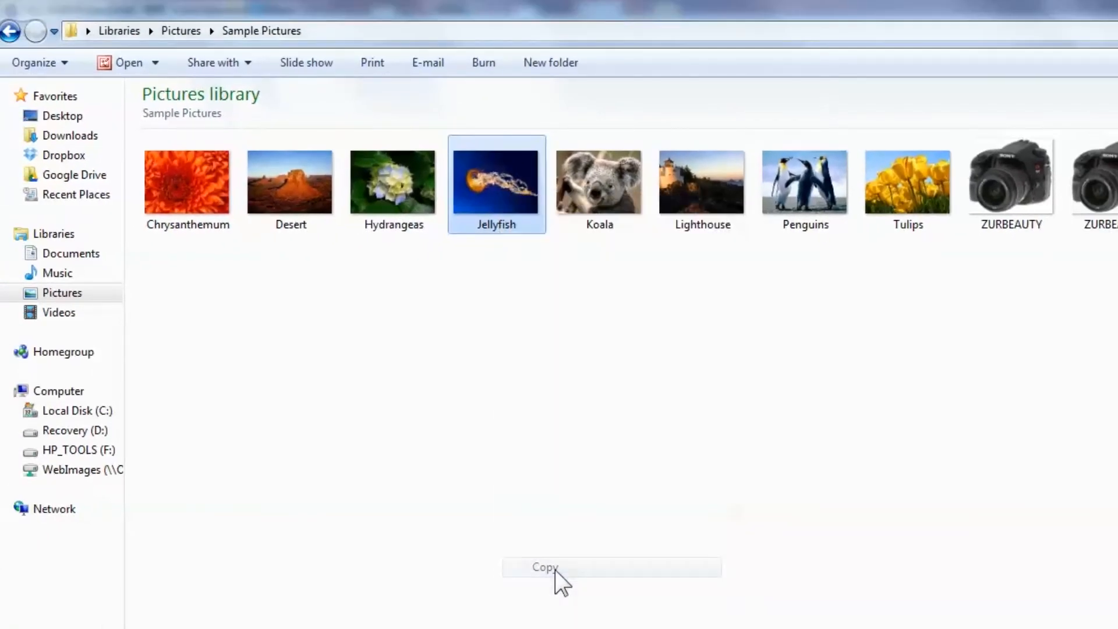
left_click(53, 509)
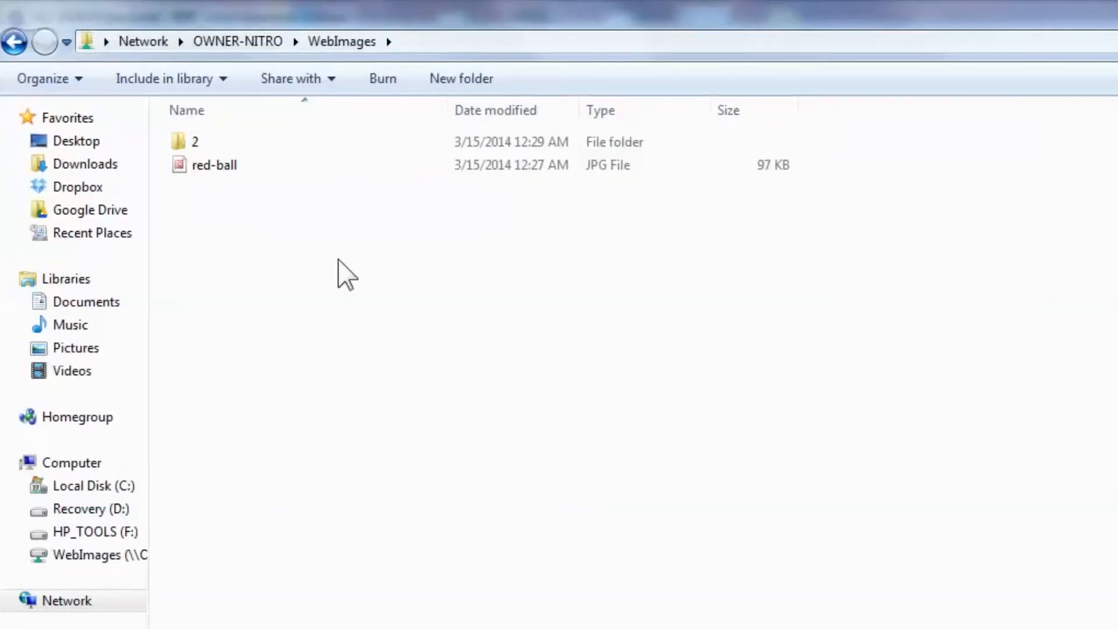
Step: Open the empty WebImages\2 folder and paste the copied Jellyfish.jpg into it
left_click(214, 141)
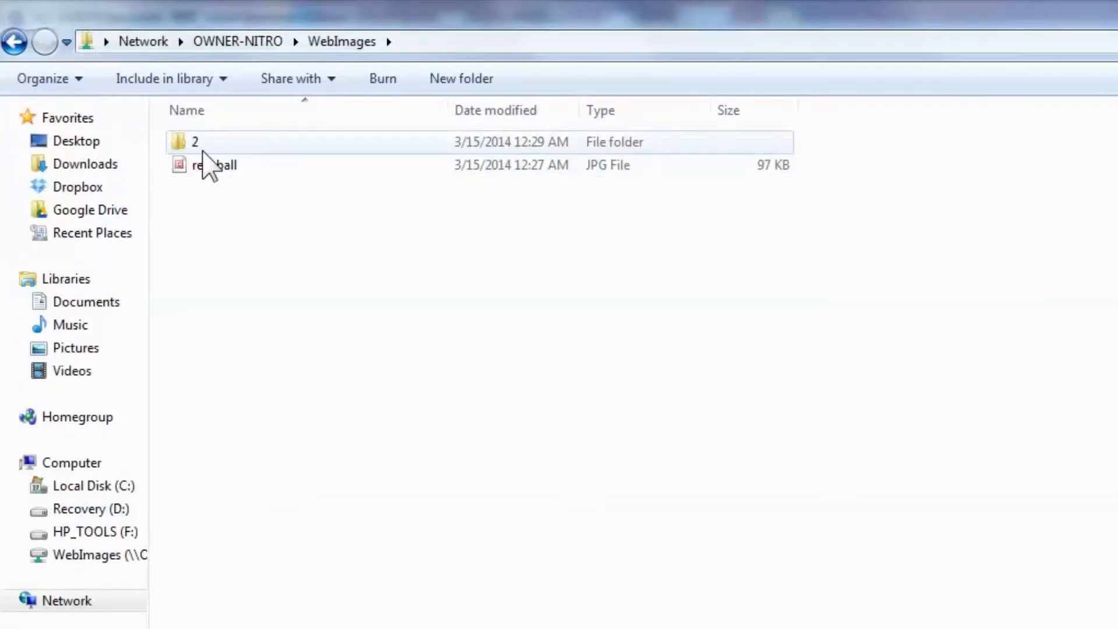
double_click(194, 142)
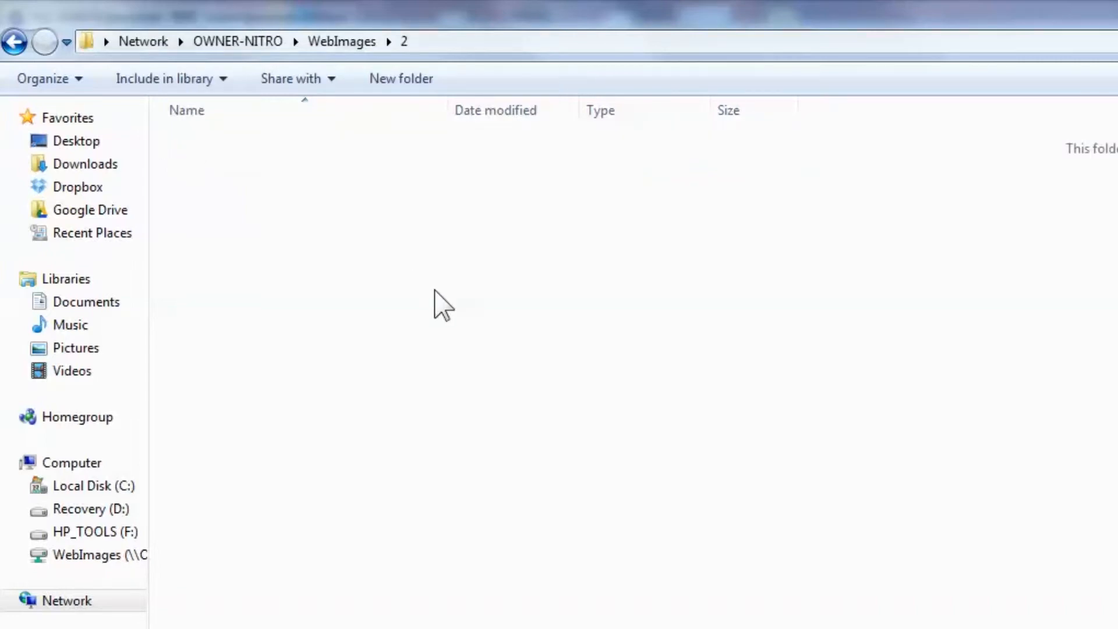
right_click(441, 303)
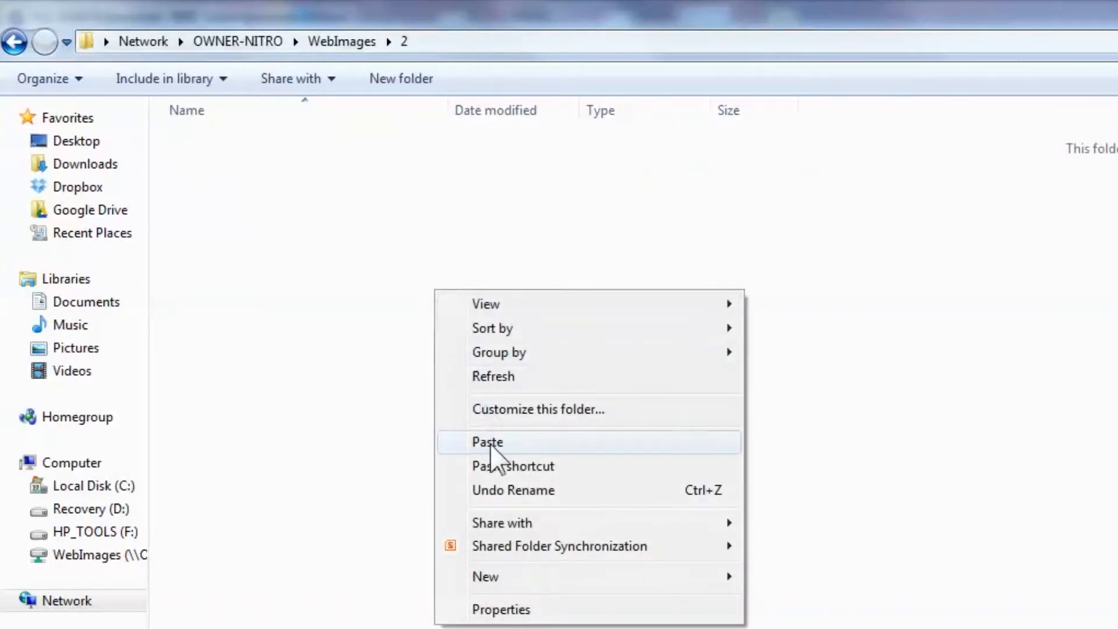
left_click(487, 441)
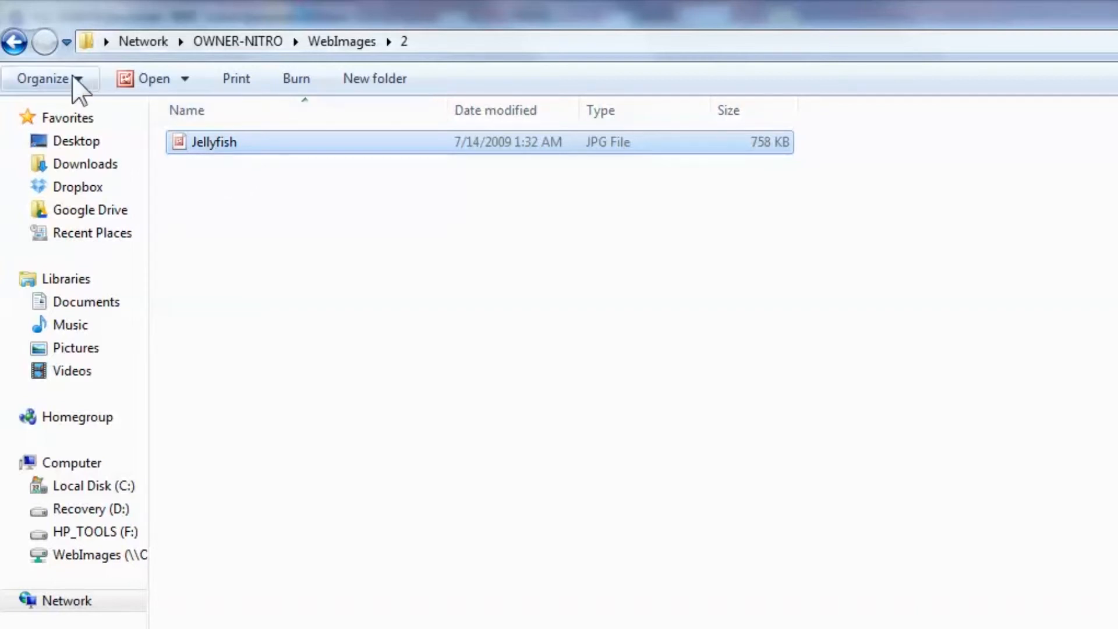
Step: Check red-ball's file name, rename Jellyfish in folder 2, then run Synchronize in NSc Sync
left_click(14, 41)
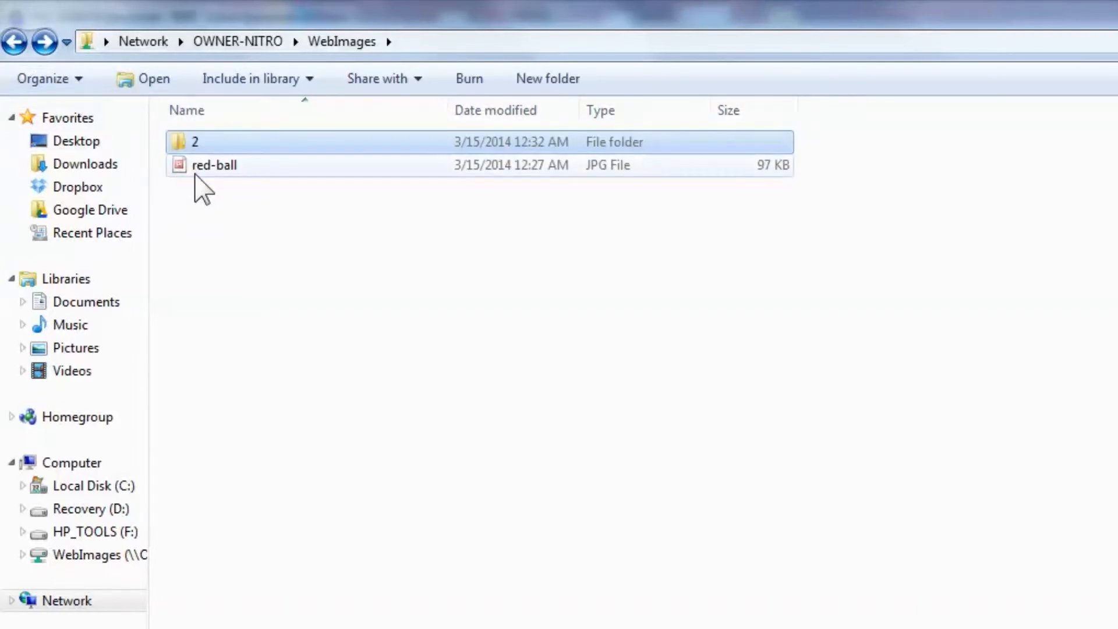
left_click(214, 165)
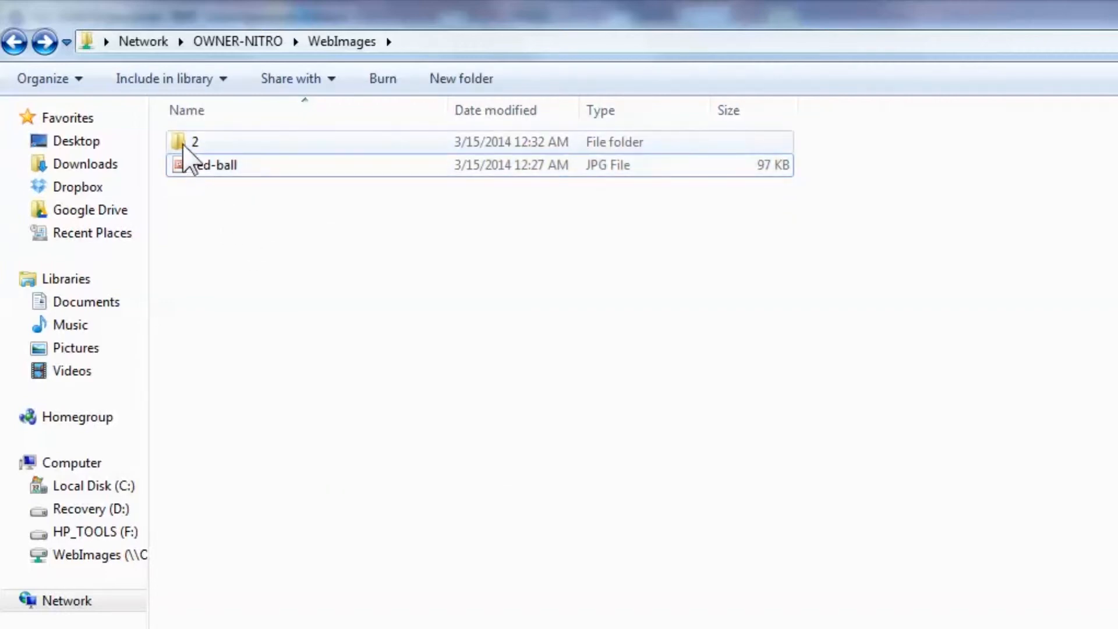
double_click(194, 141)
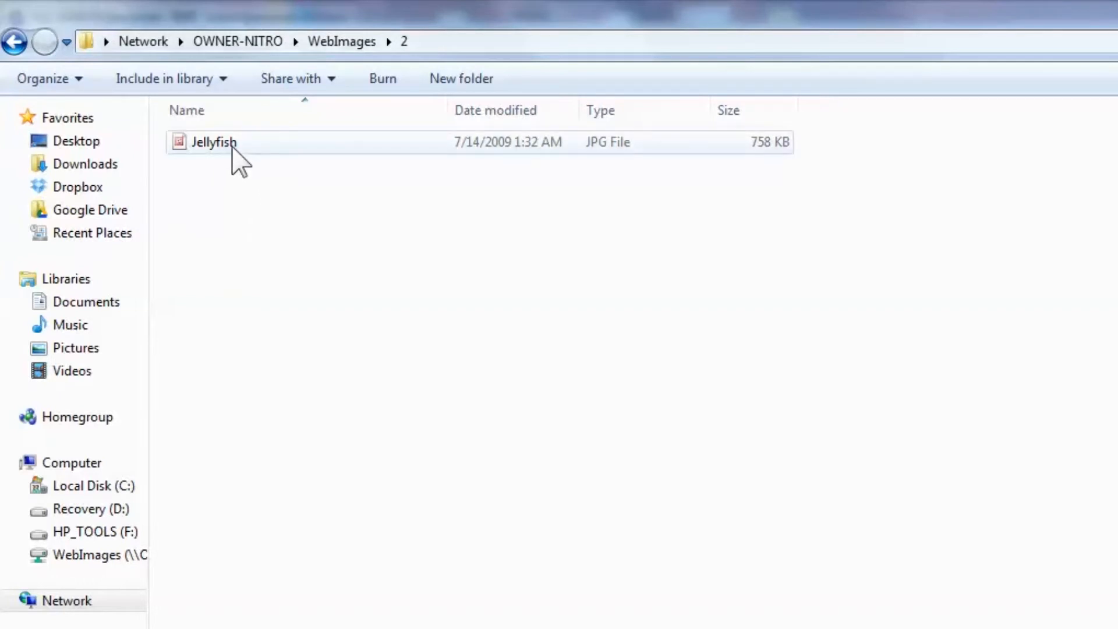
left_click(214, 142)
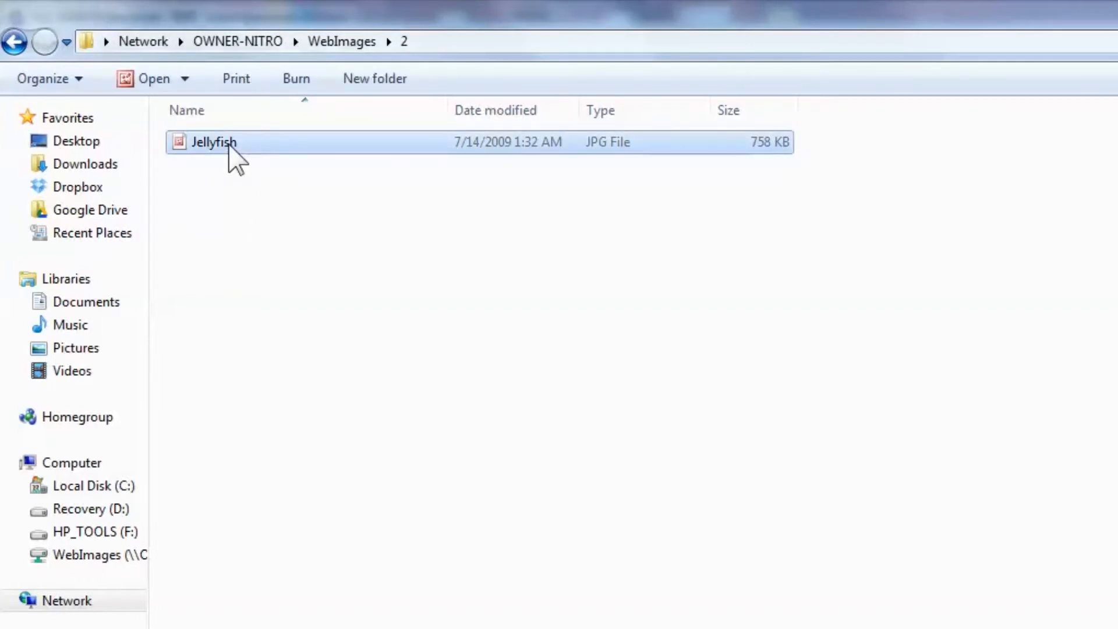
right_click(213, 142)
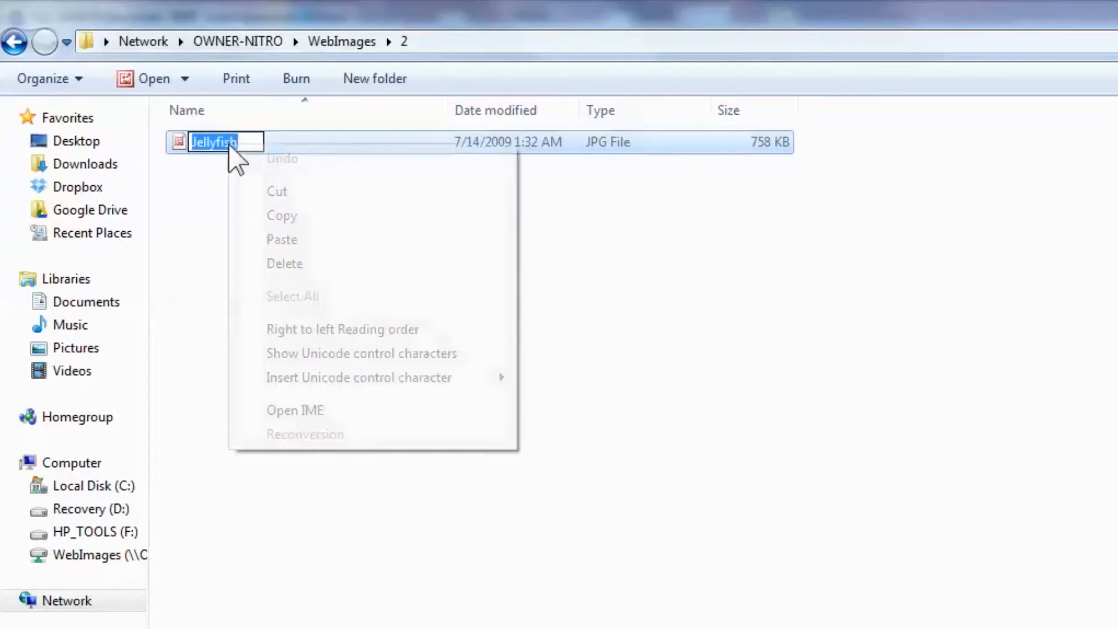
mouse_move(277, 191)
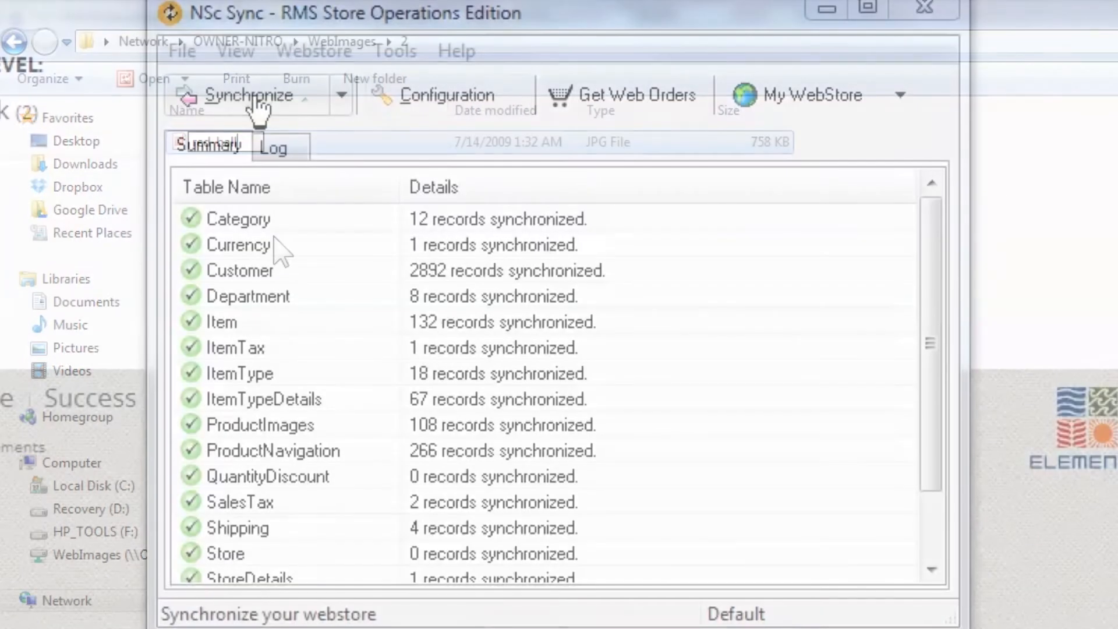
left_click(250, 94)
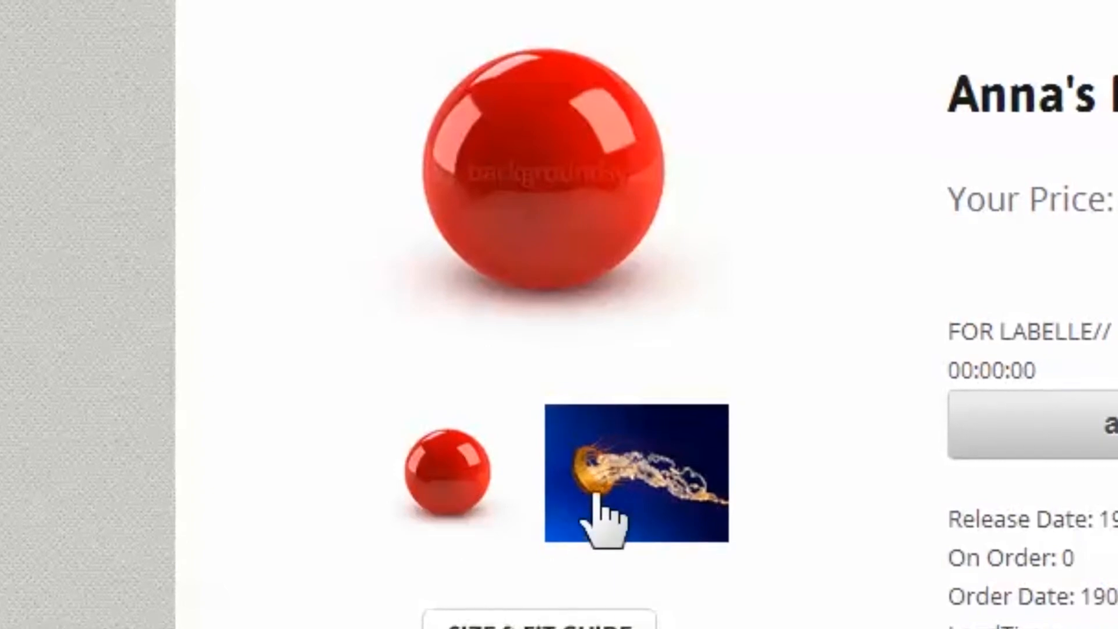
Step: Page the enlarged webstore gallery from red-ball to Jellyfish, then reopen NSc Sync Configuration
left_click(635, 473)
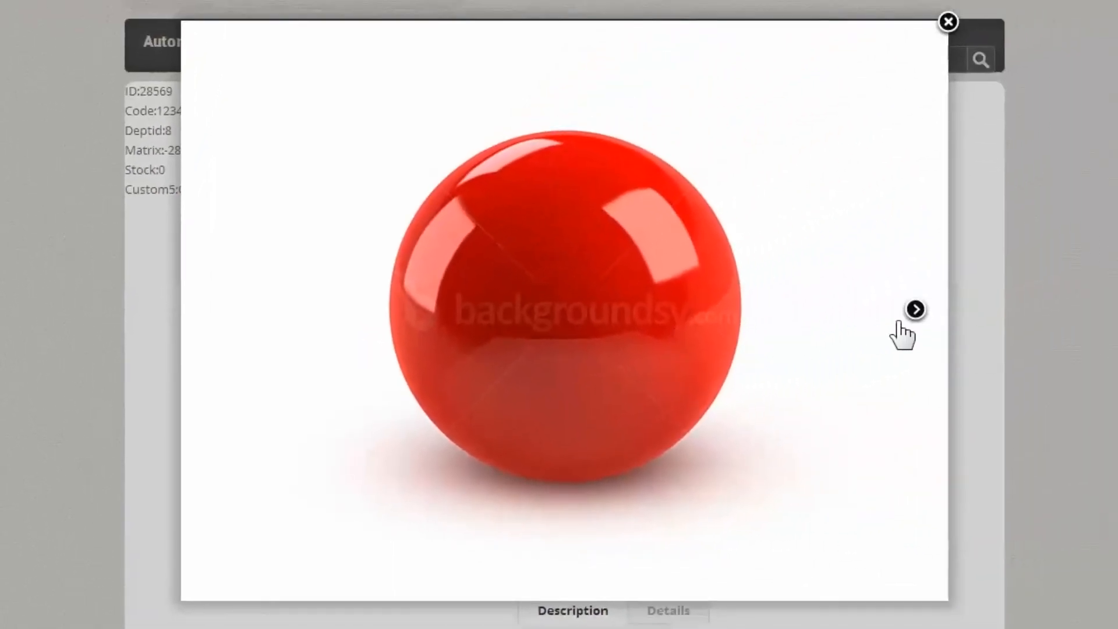
left_click(916, 308)
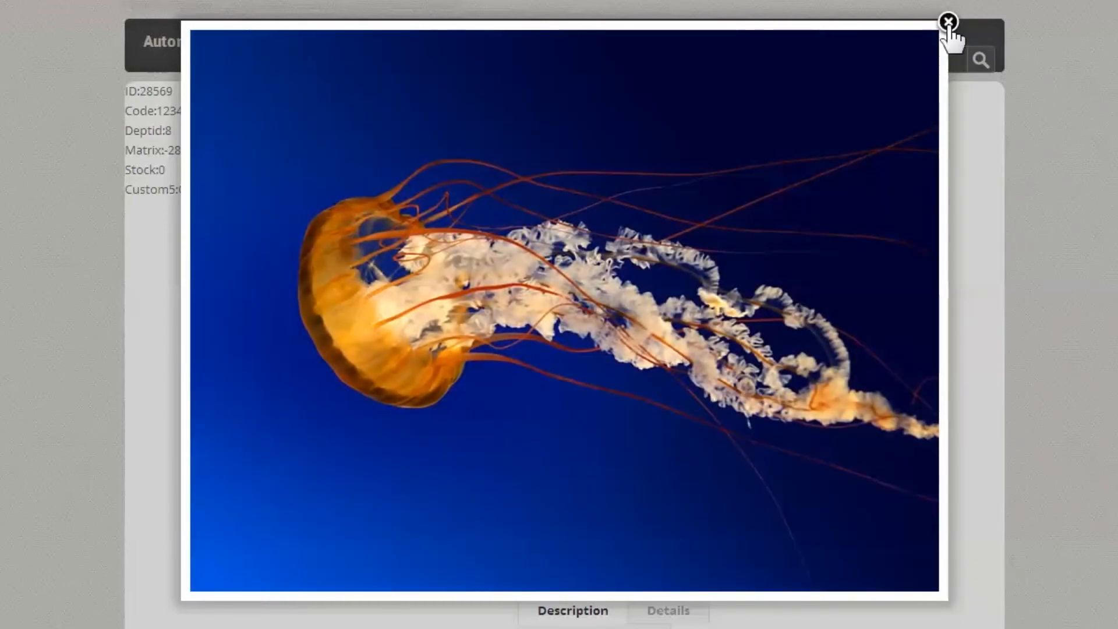
left_click(947, 21)
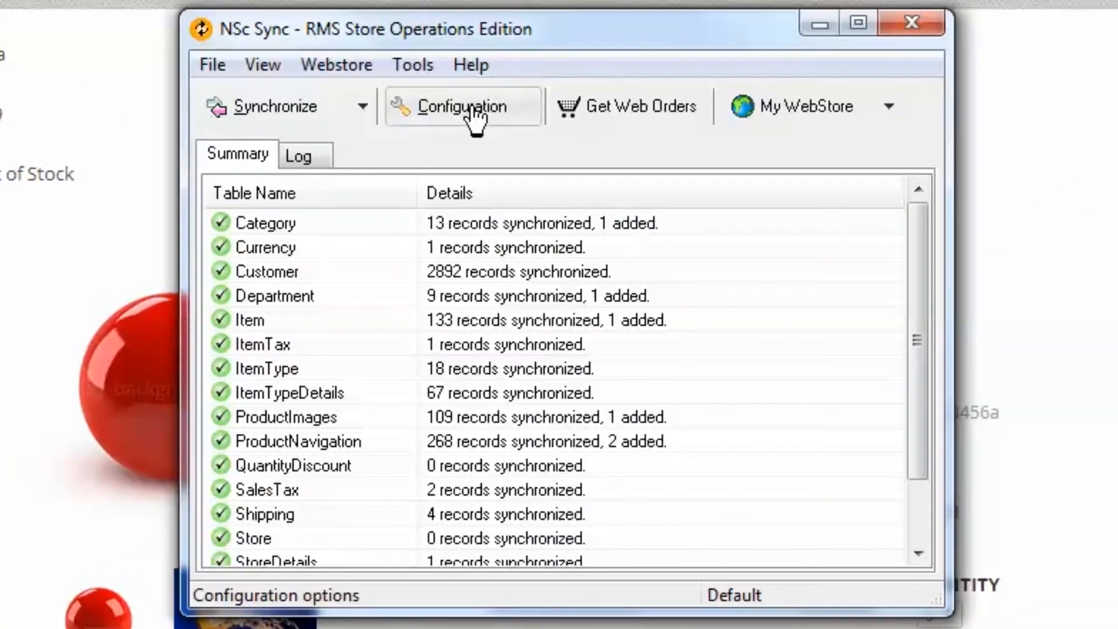
left_click(462, 106)
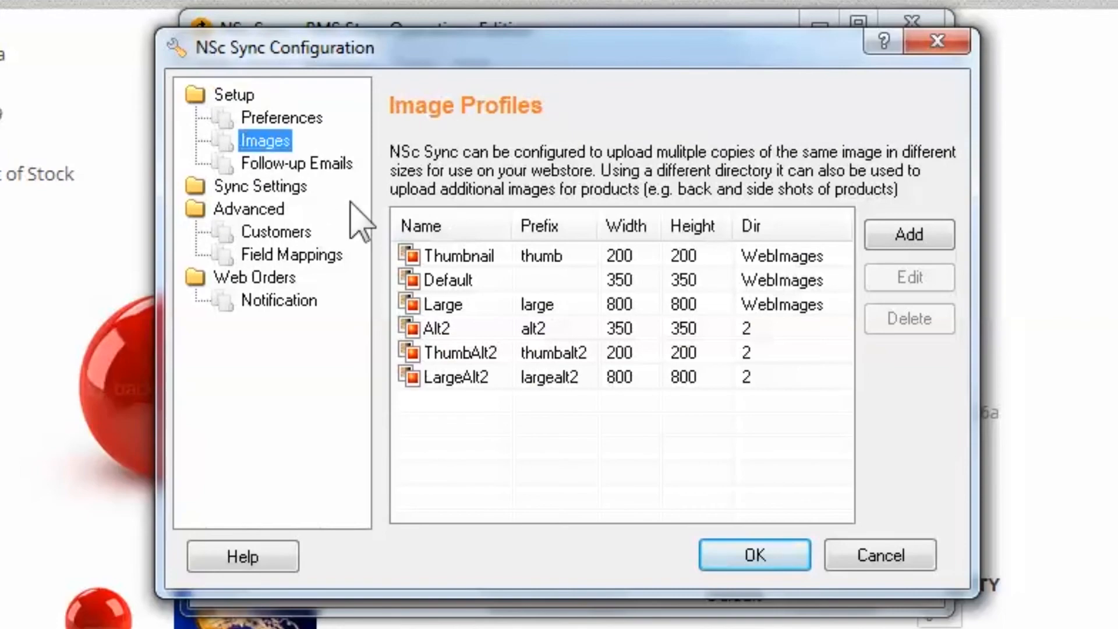